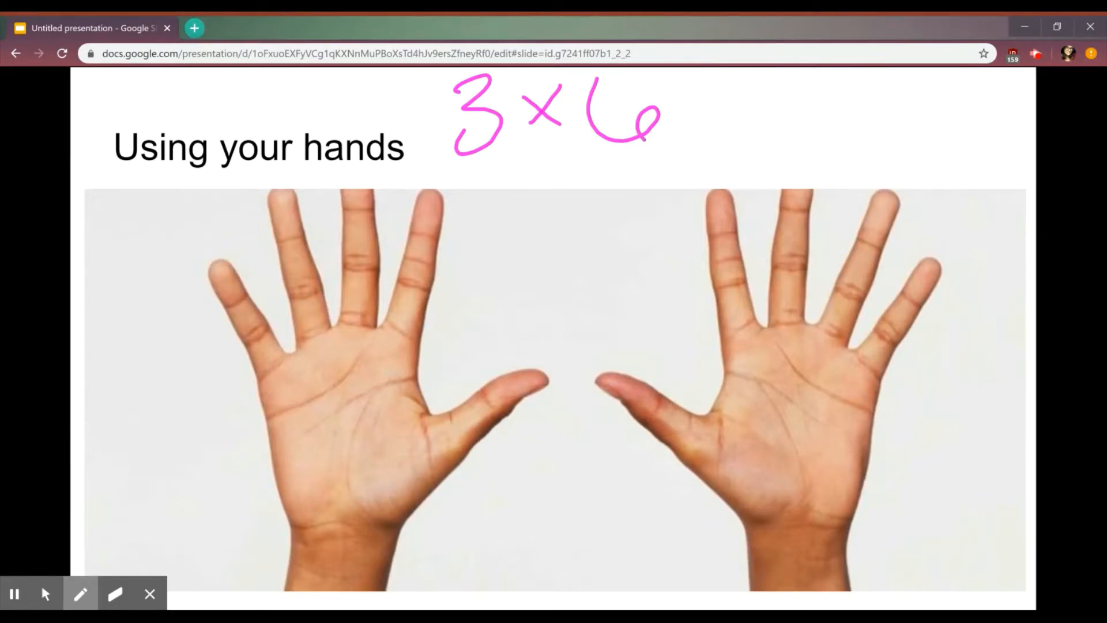
Underline the 6, write = 18 in green, then wipe the hands slide clean
drag(582, 151, 692, 151)
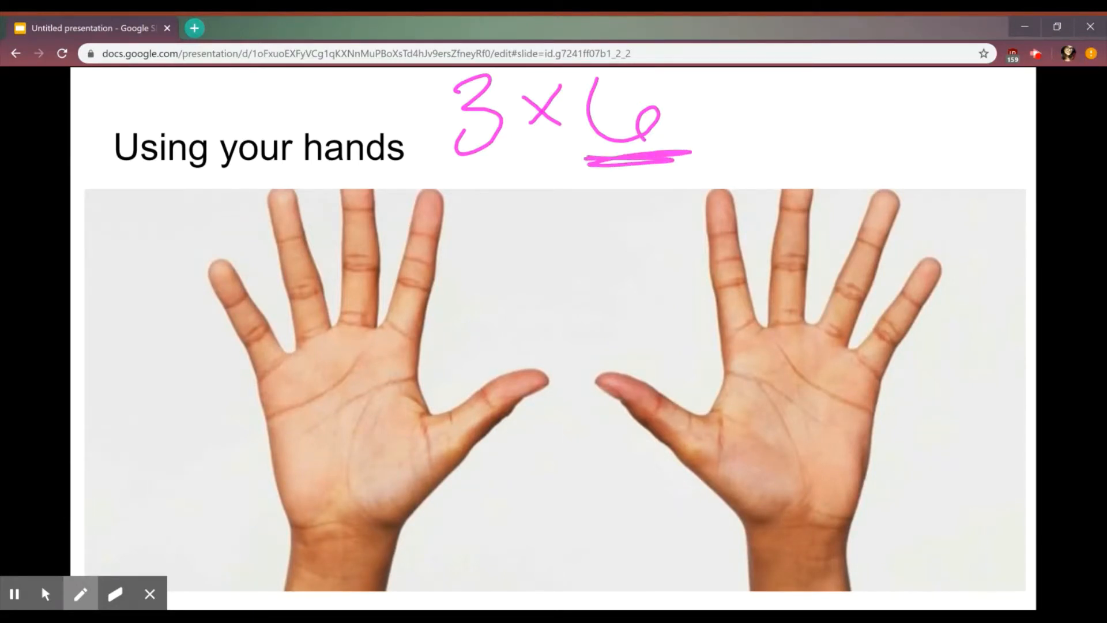
click(79, 594)
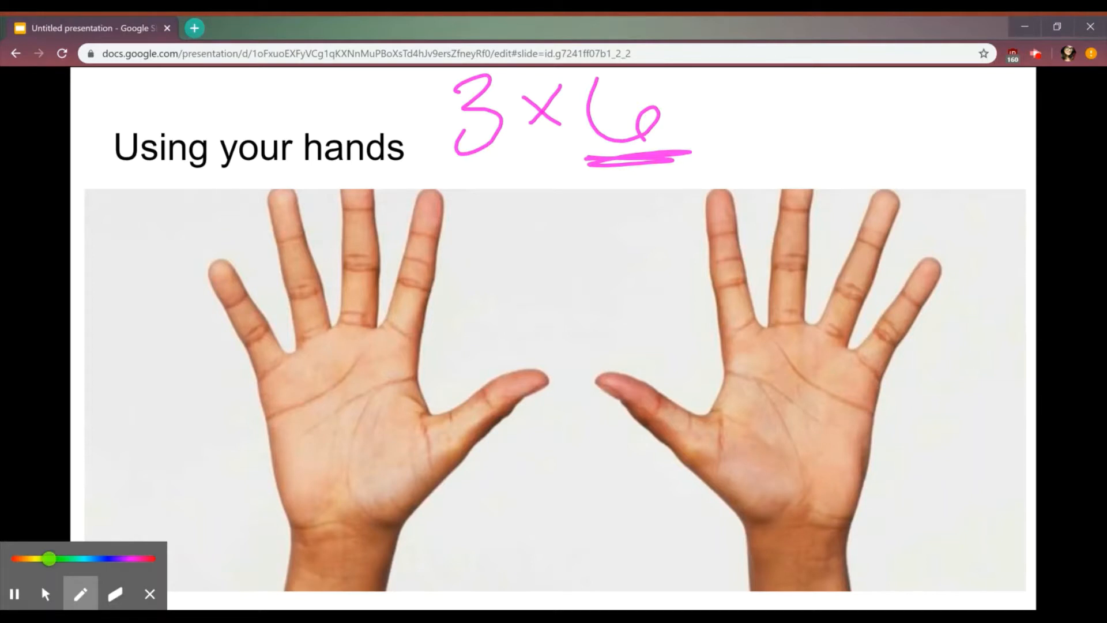
drag(840, 318, 960, 276)
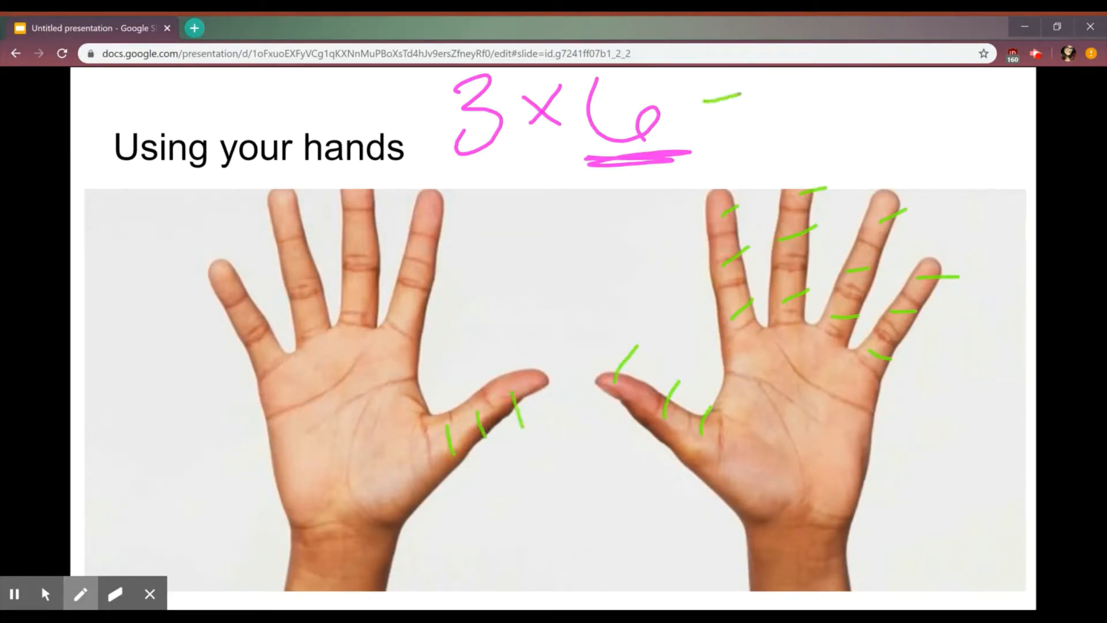
drag(699, 113, 847, 113)
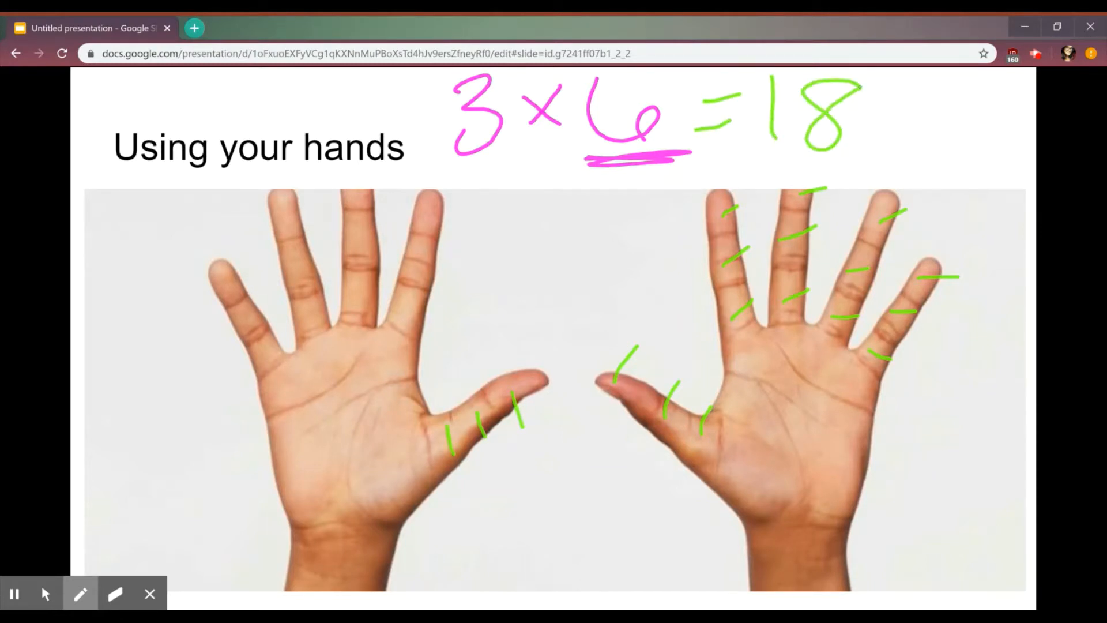
click(115, 593)
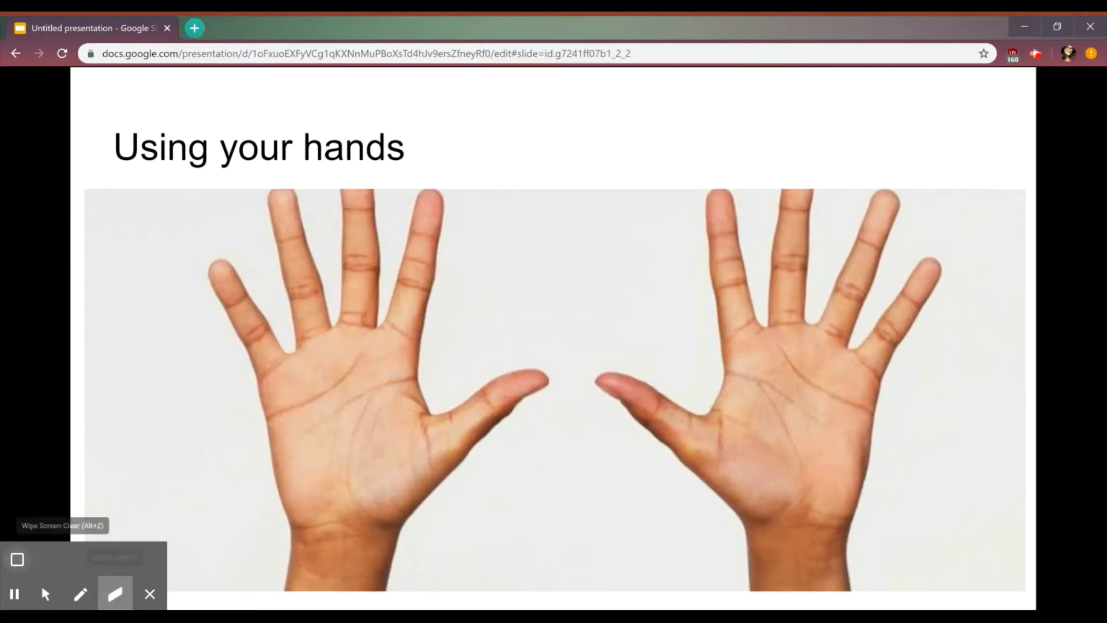
Work 4 × 6 = 24 in pink with four fingers crossed out, then advance to 9s
click(81, 593)
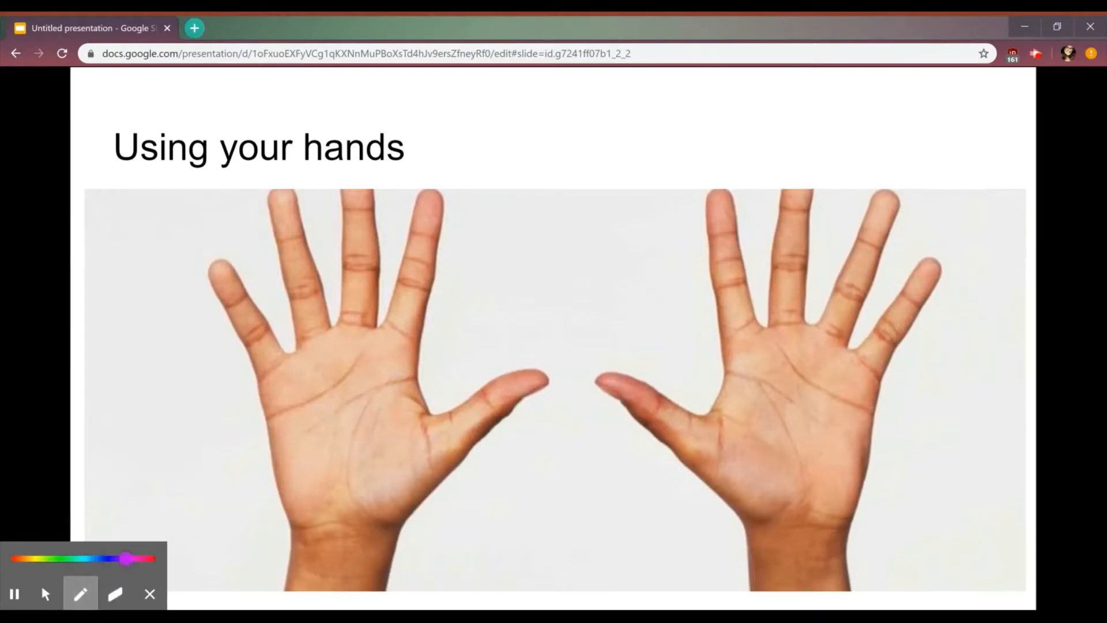
drag(469, 81, 494, 148)
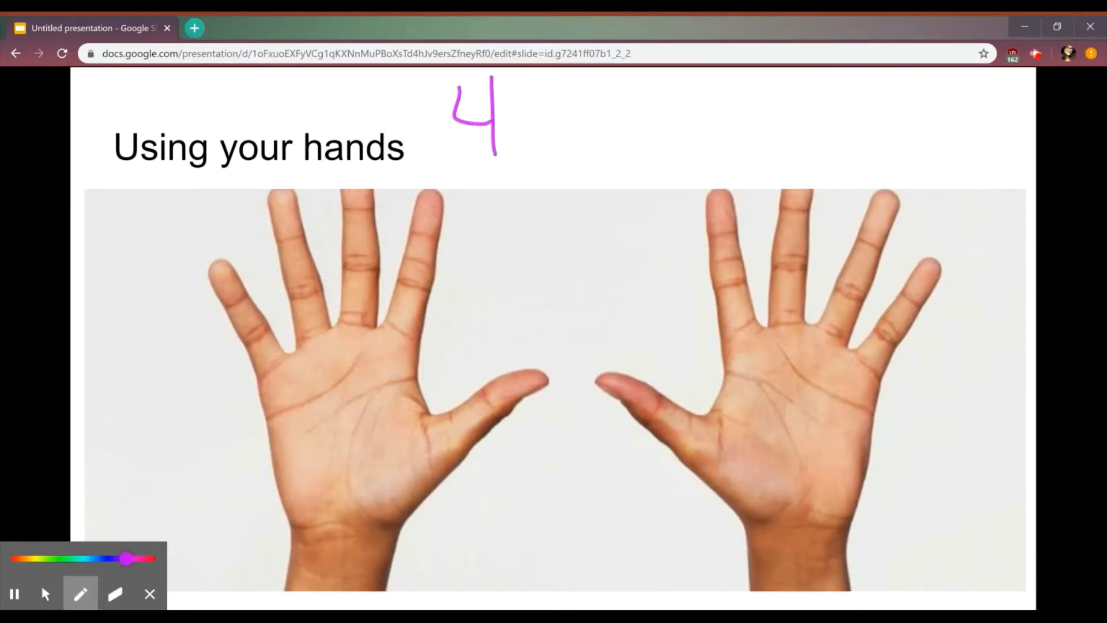
drag(526, 103, 561, 131)
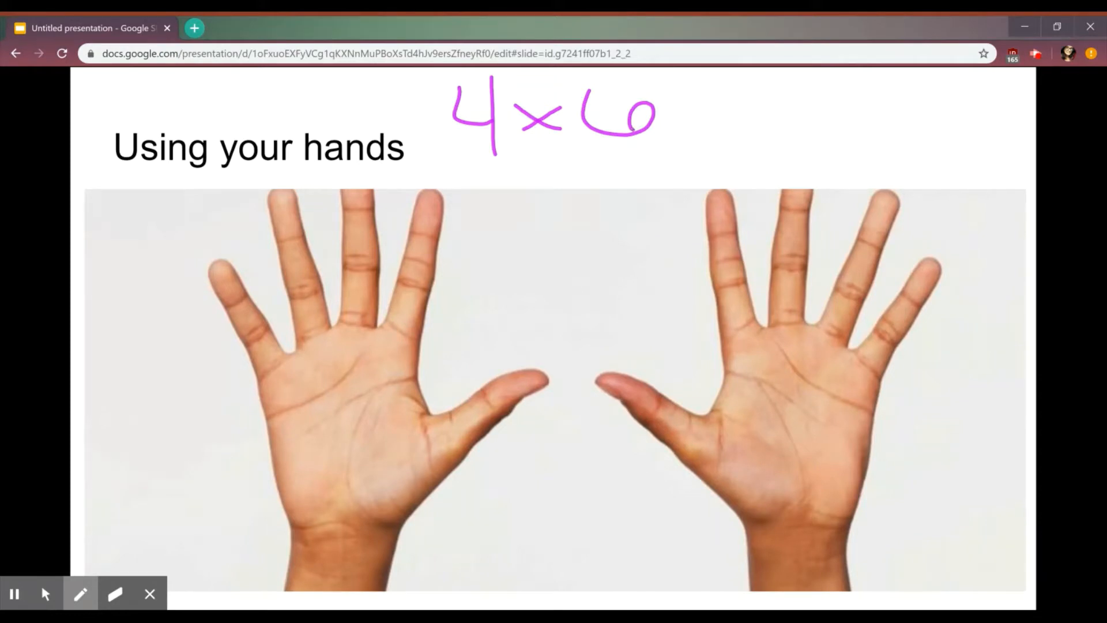
drag(236, 244, 244, 345)
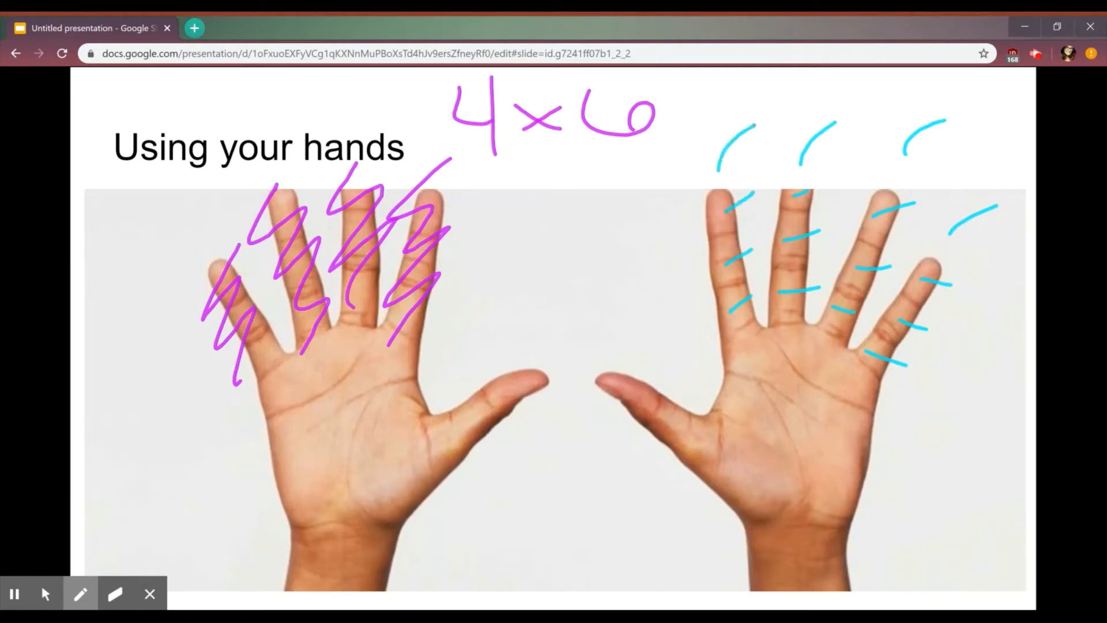
drag(625, 364, 688, 420)
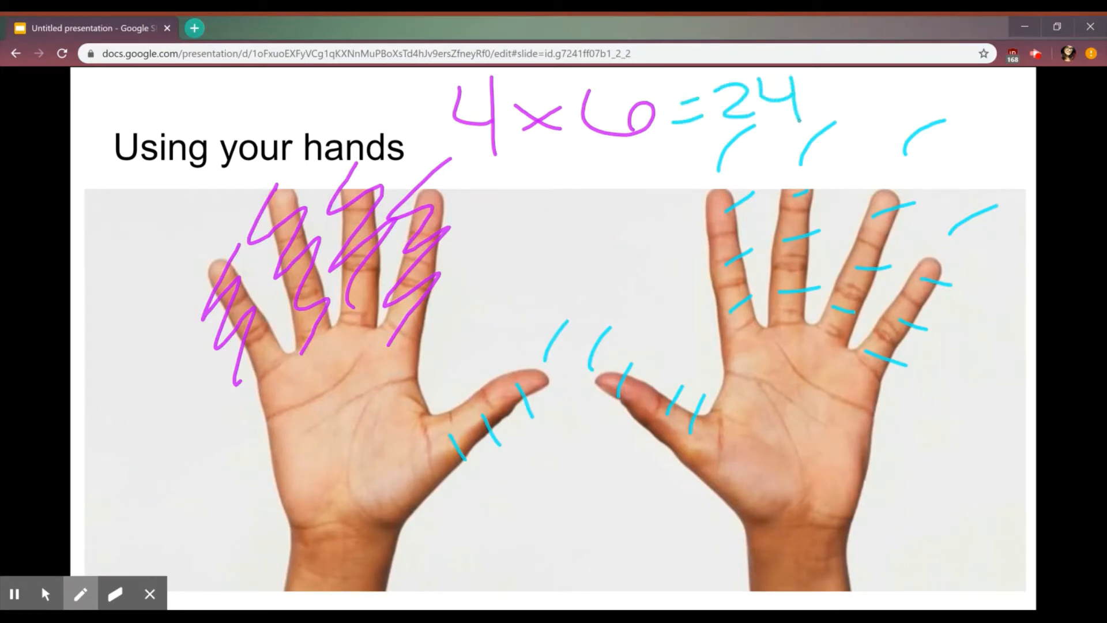
click(115, 593)
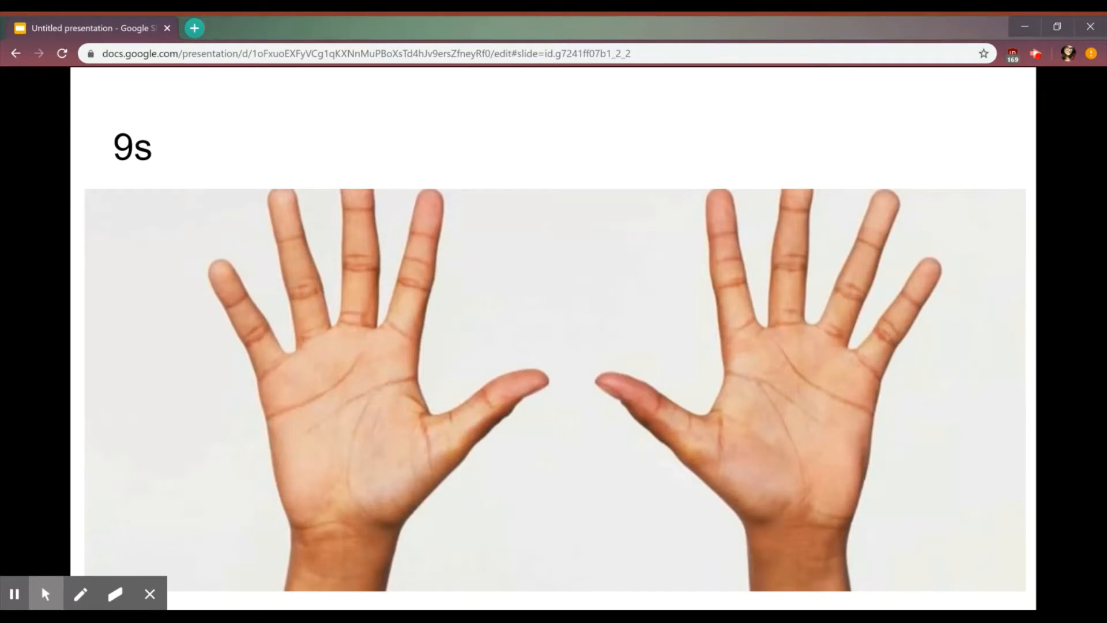
Write 9 × 8 with an arrow from 9s, underline 8, and number fingers 1–8
click(80, 593)
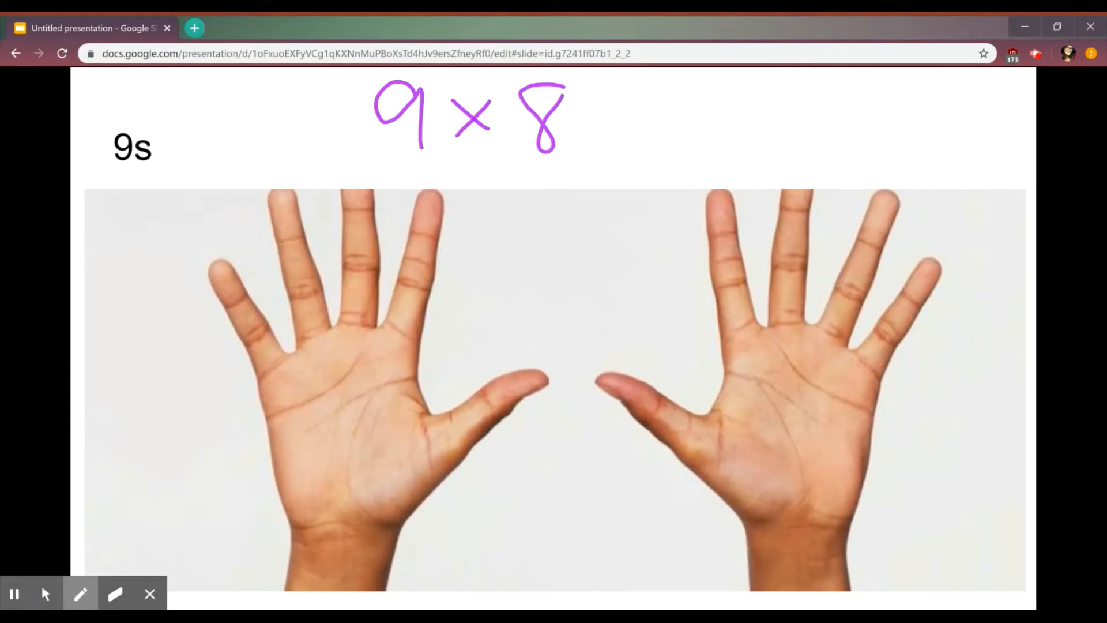
drag(191, 85, 180, 191)
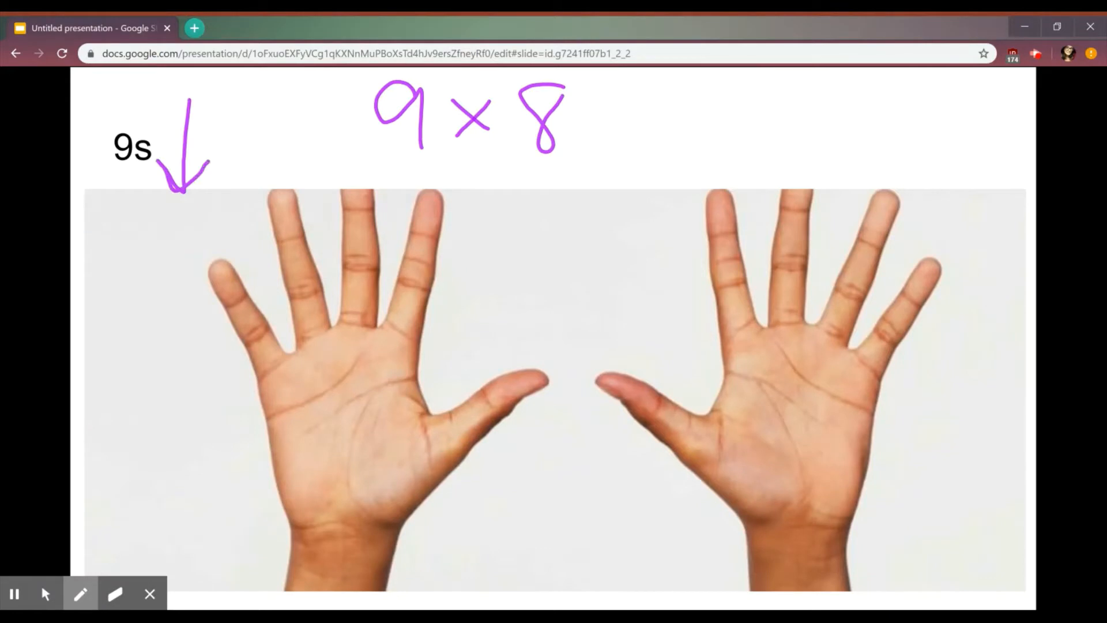
drag(508, 167, 586, 164)
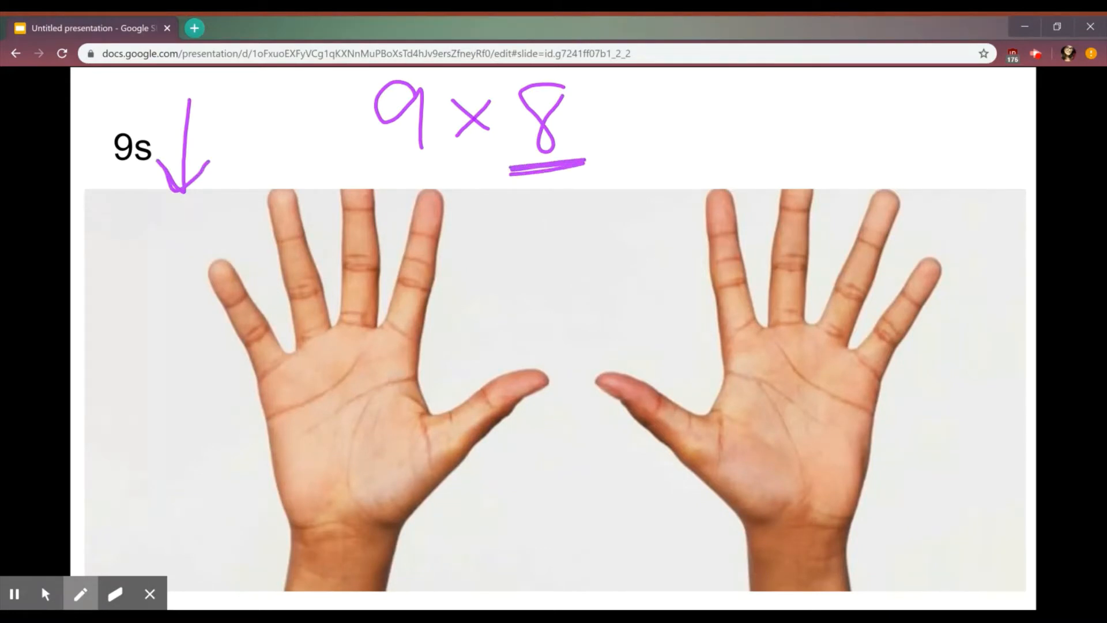
drag(279, 402, 367, 339)
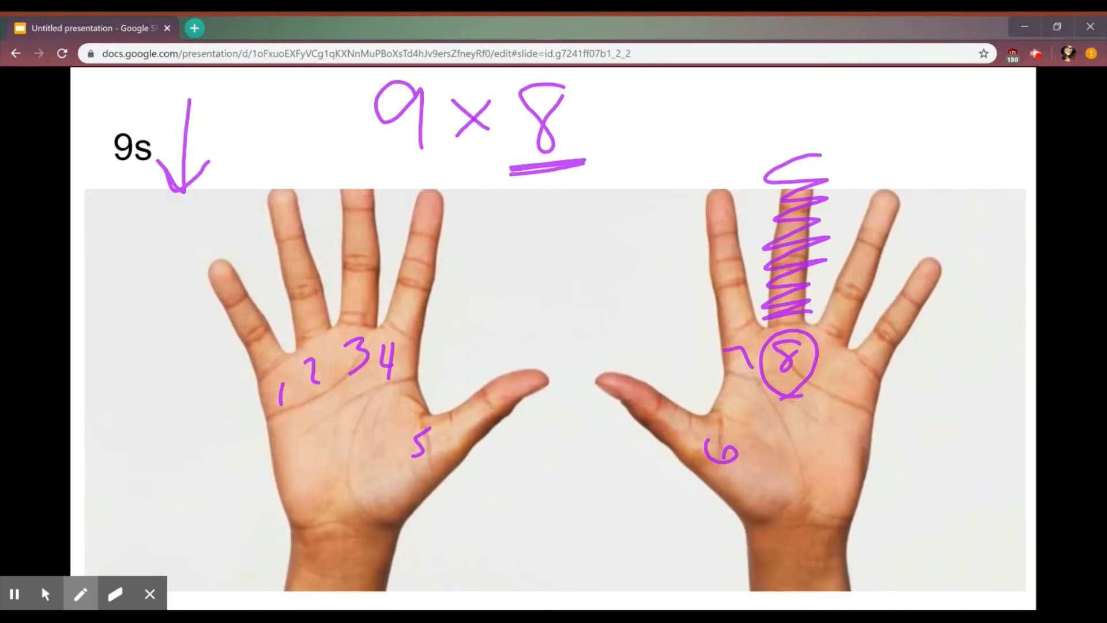
Erase the finger numbers and draw a green arrow at the crossed-out finger
click(115, 593)
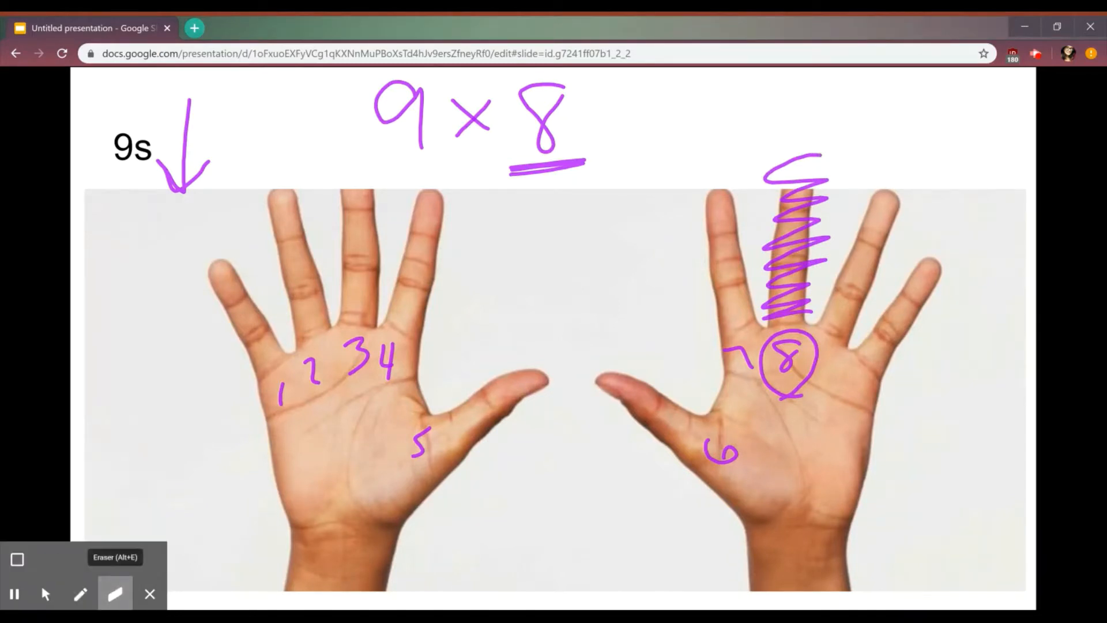
drag(283, 388, 396, 381)
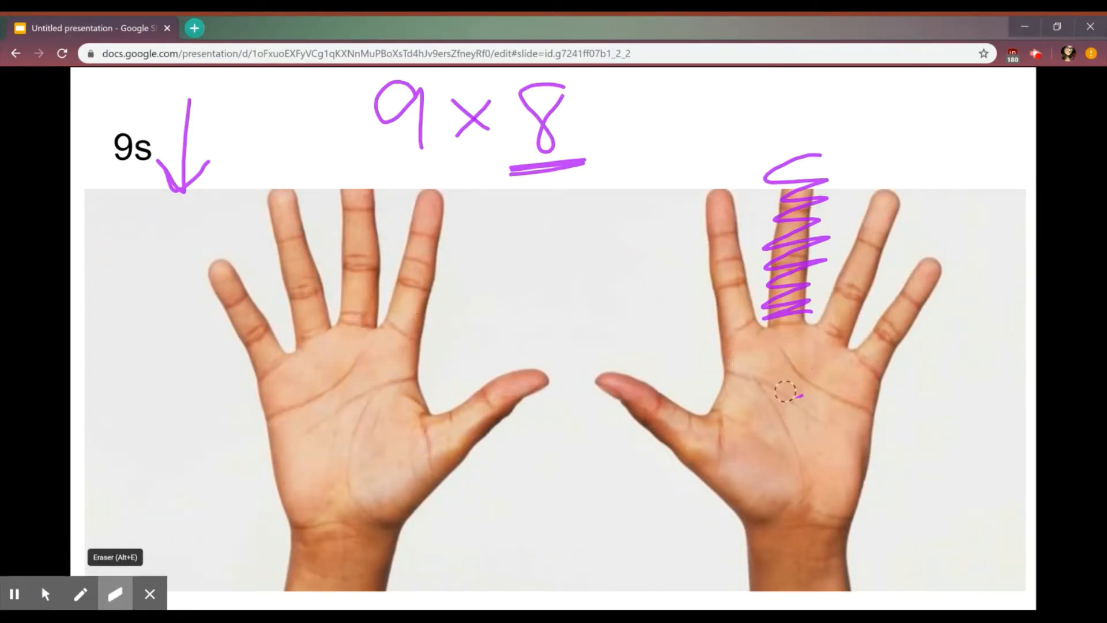
click(81, 594)
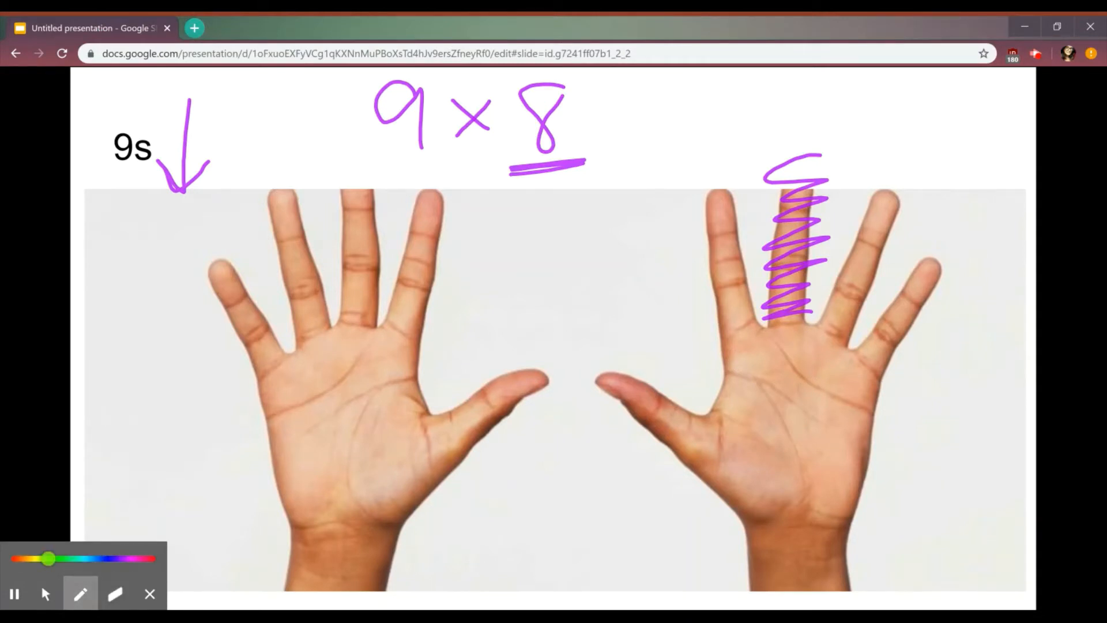
drag(804, 356, 766, 359)
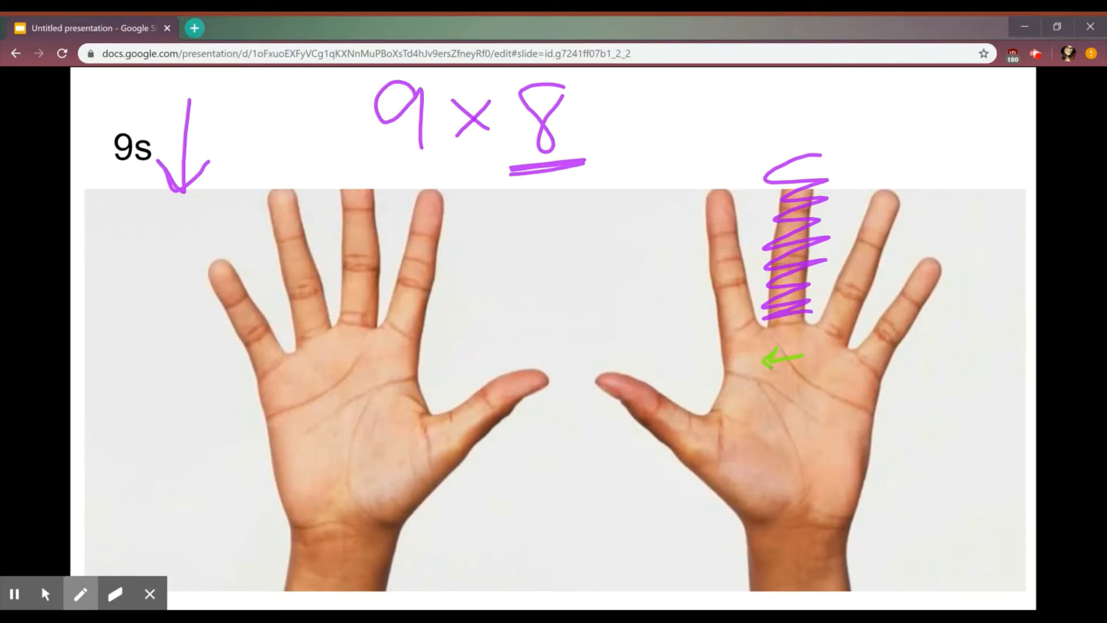
Label the fingers 10–70, 71 and 72 in green and write = 72
drag(187, 243, 186, 261)
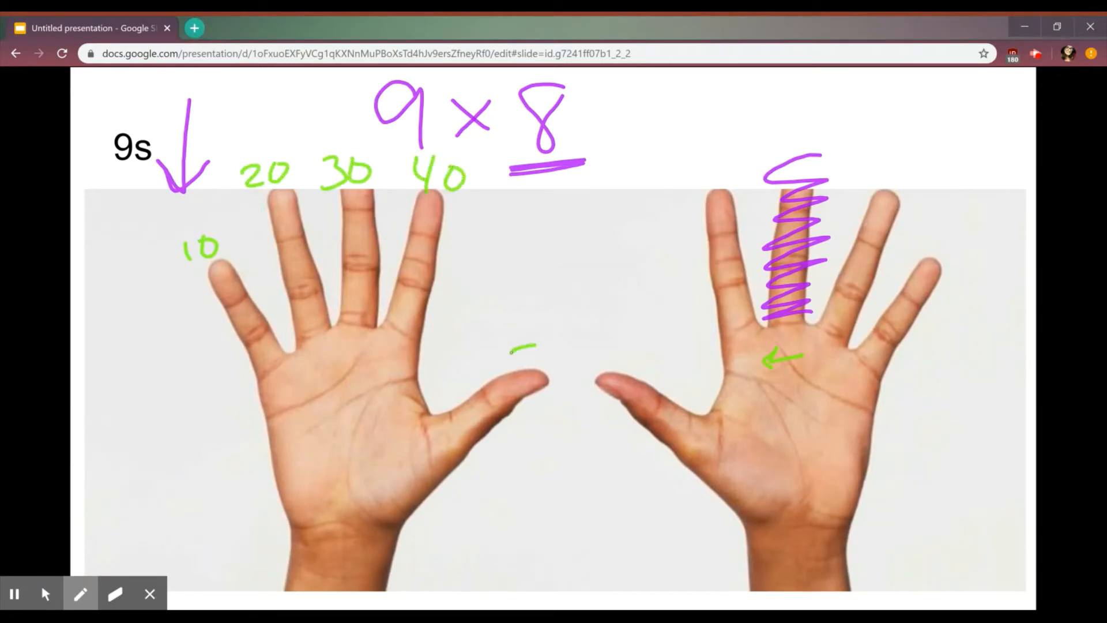
drag(512, 360, 617, 364)
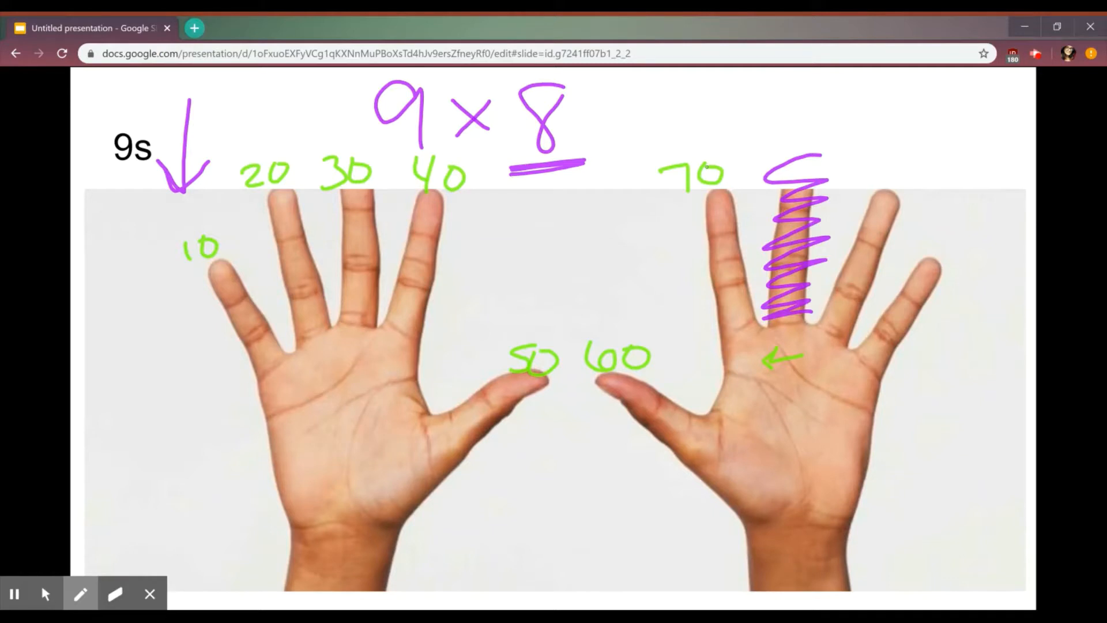
drag(777, 205, 791, 318)
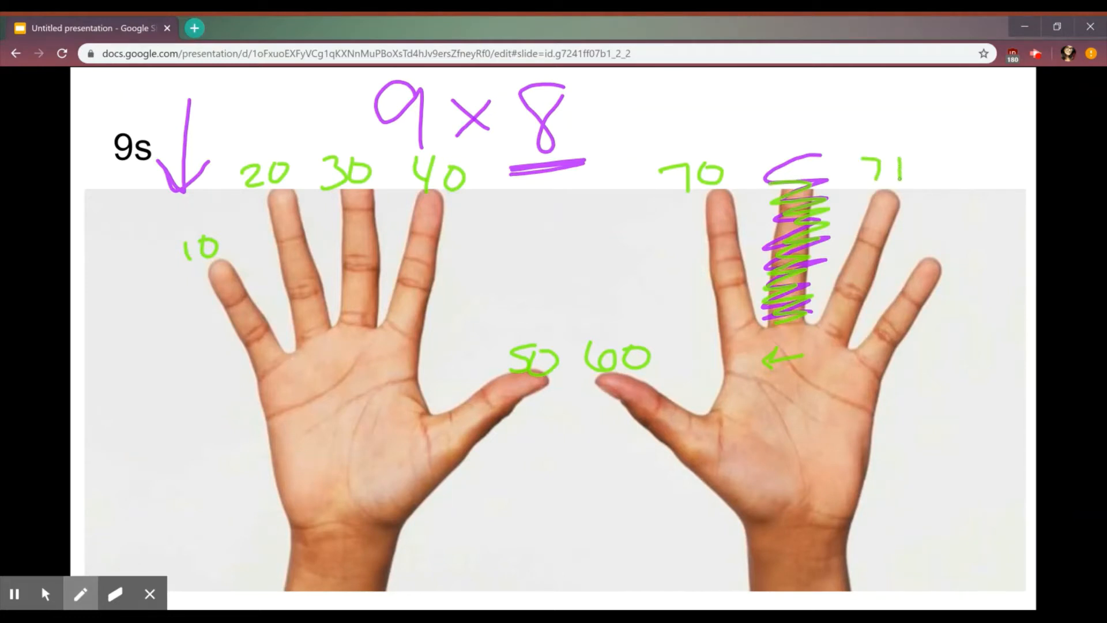
drag(911, 240, 960, 276)
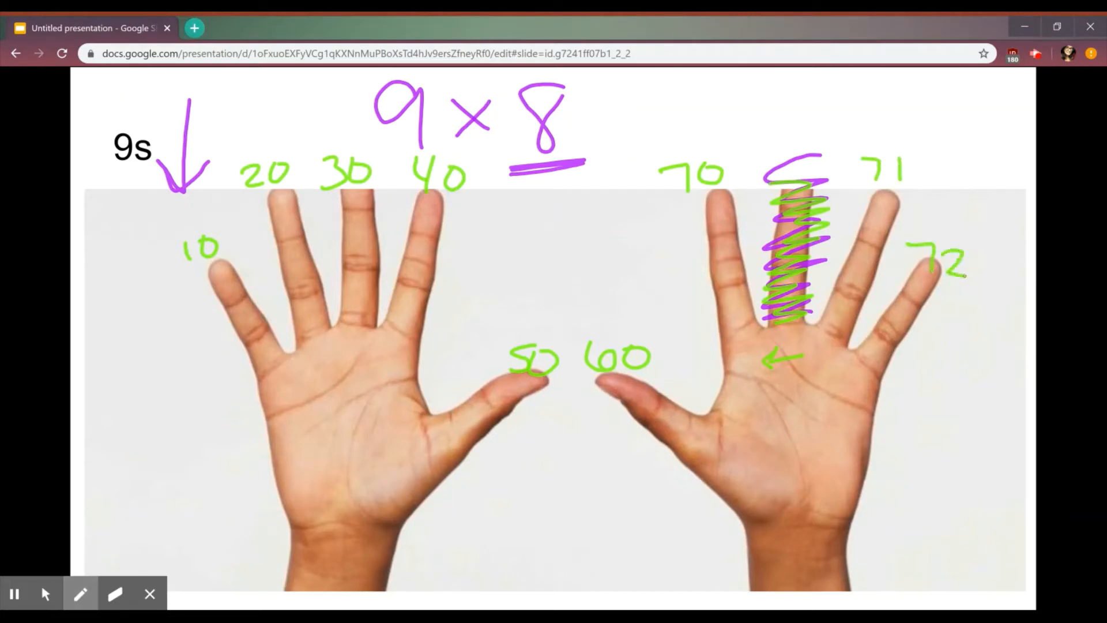
drag(593, 119, 720, 120)
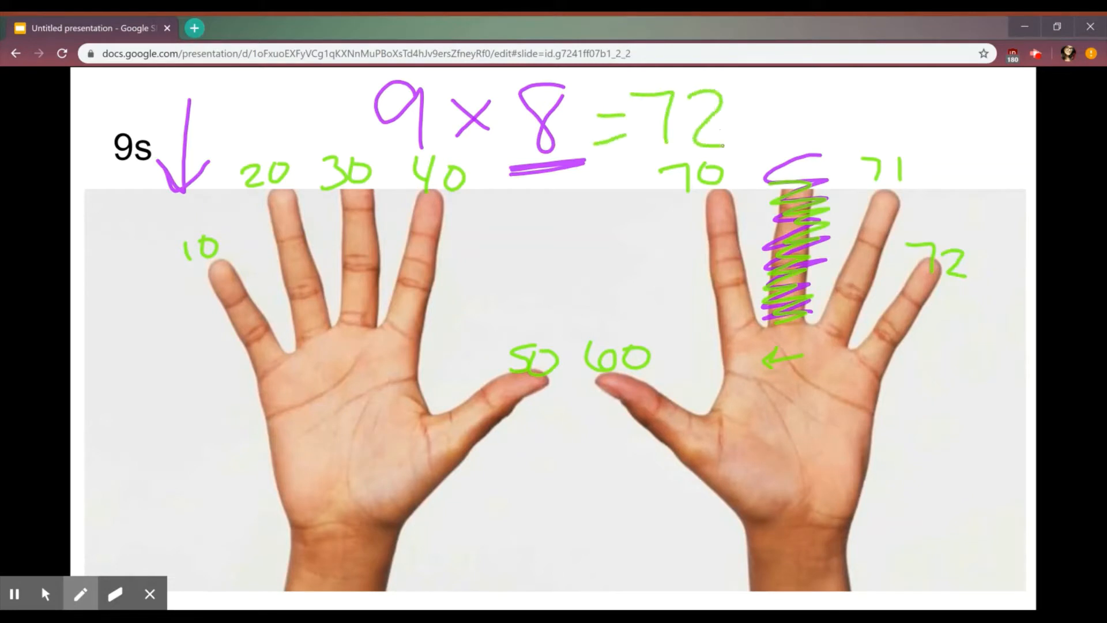
Wipe, count out 2 × 9 = 18 on the fingers in green, then advance to 8s
click(116, 593)
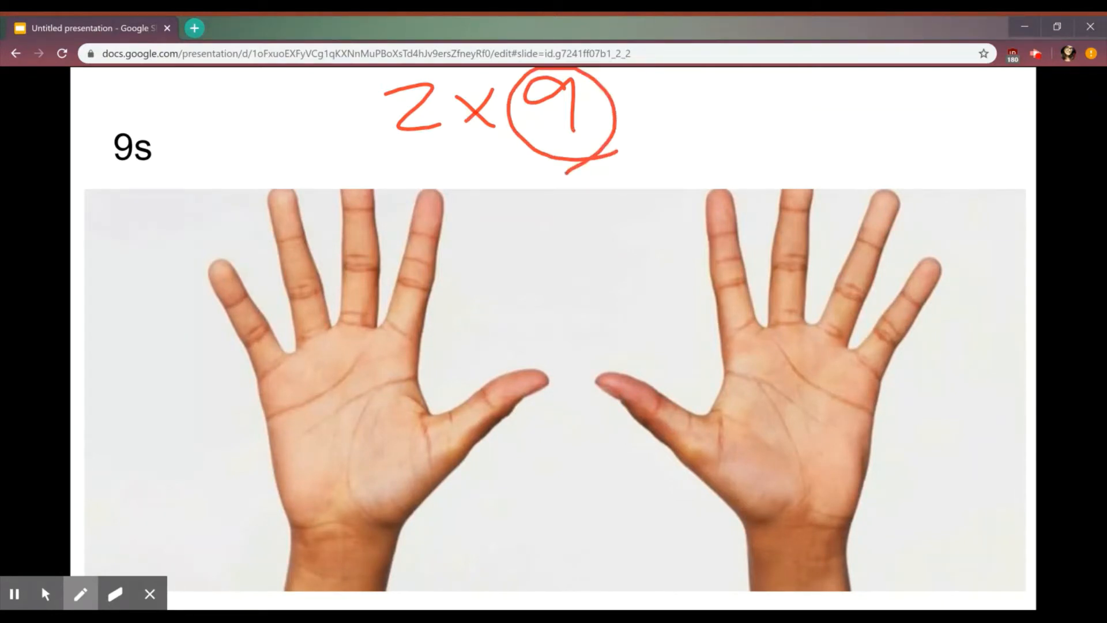
drag(395, 144, 466, 145)
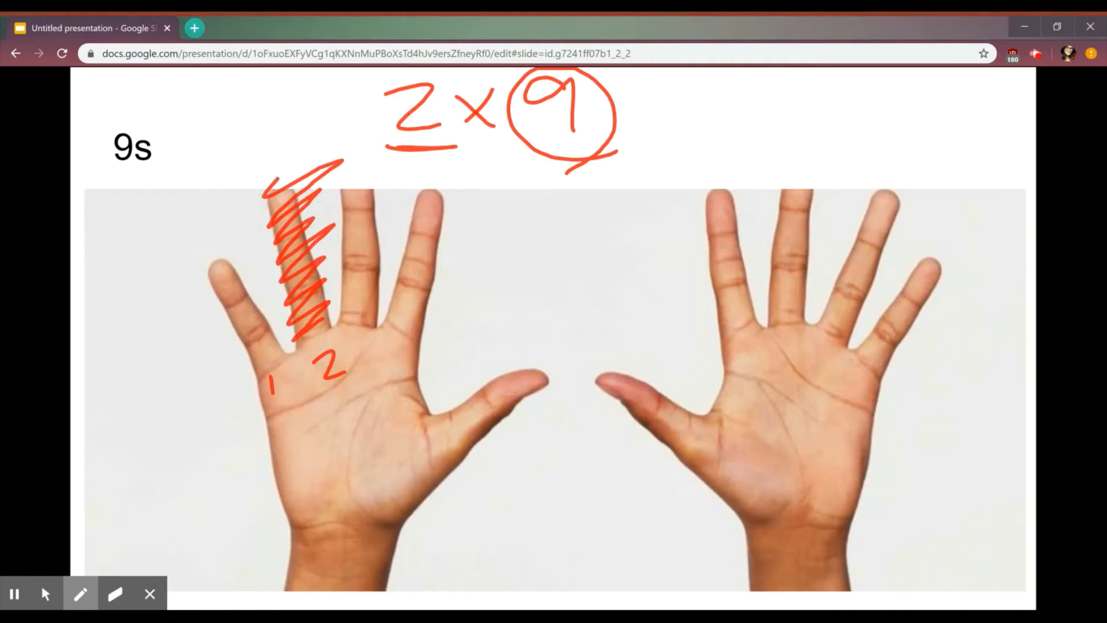
click(79, 593)
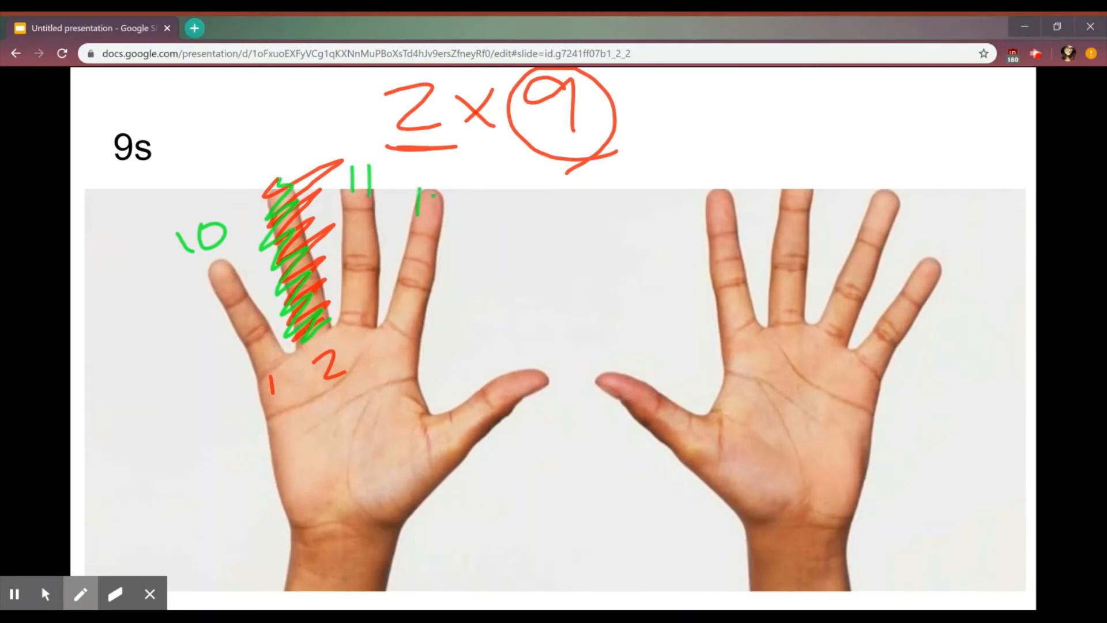
drag(431, 204, 522, 367)
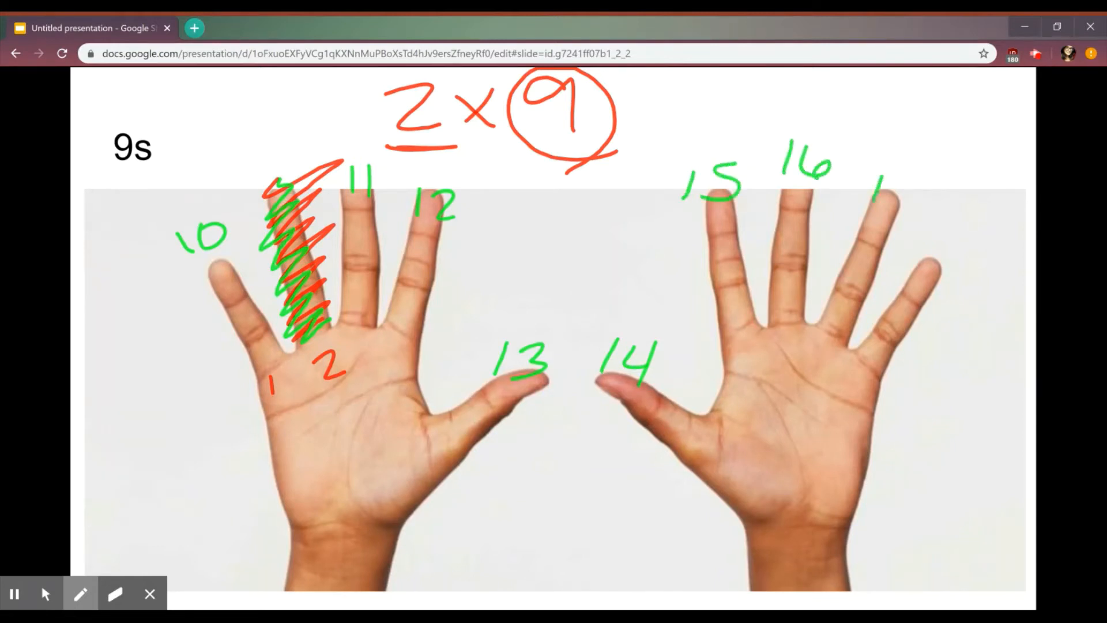
drag(875, 180, 967, 276)
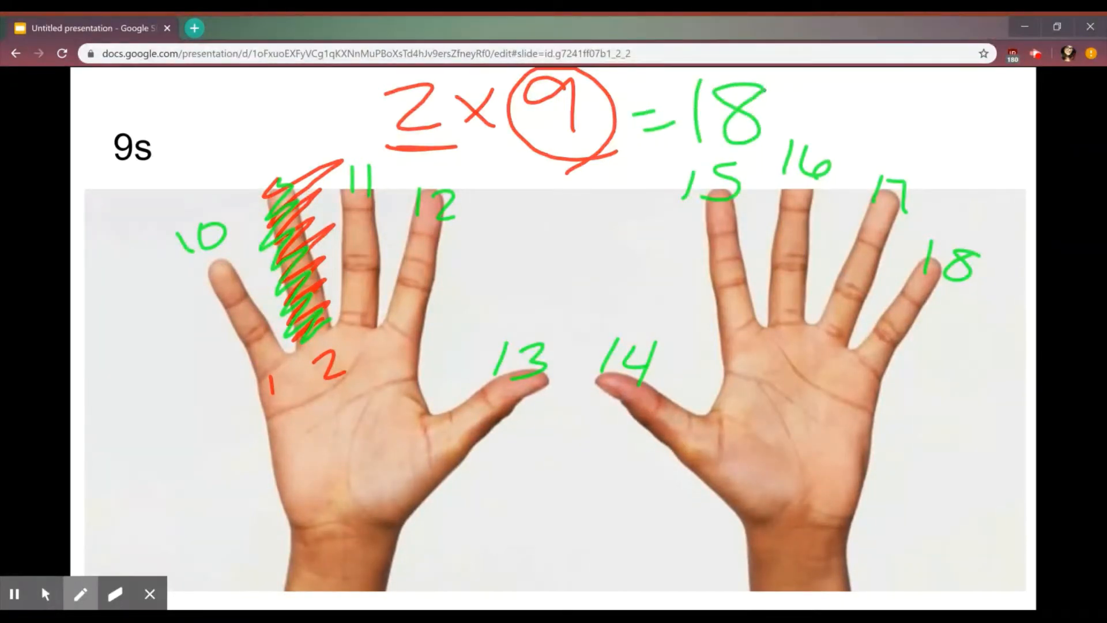
click(116, 593)
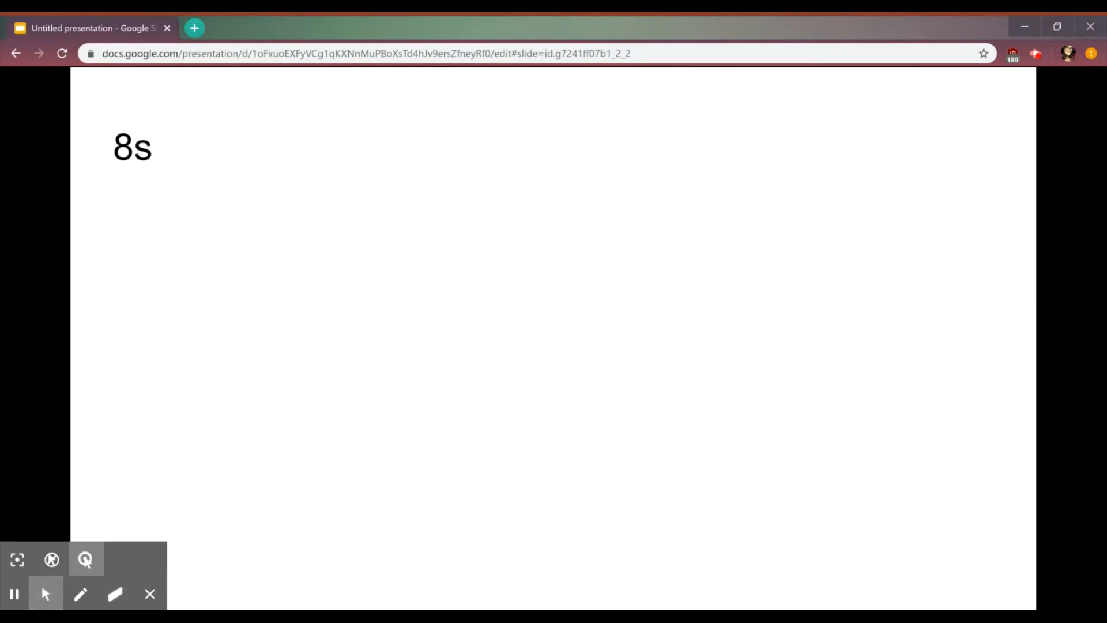
Write 8 × 4 in blue ink and underline it
click(81, 593)
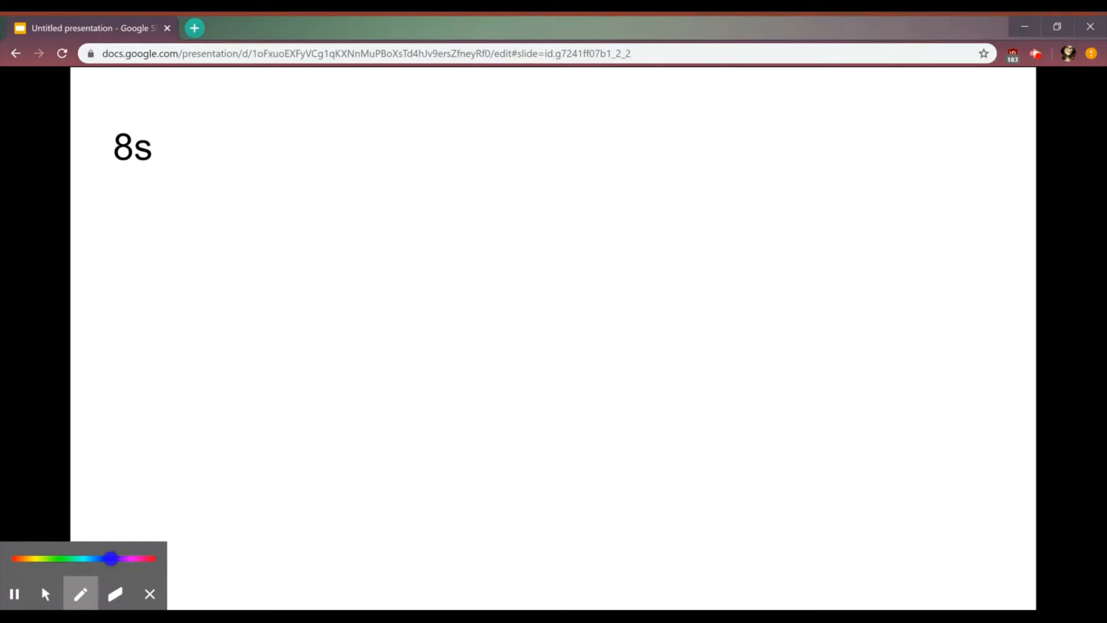
drag(360, 152, 384, 219)
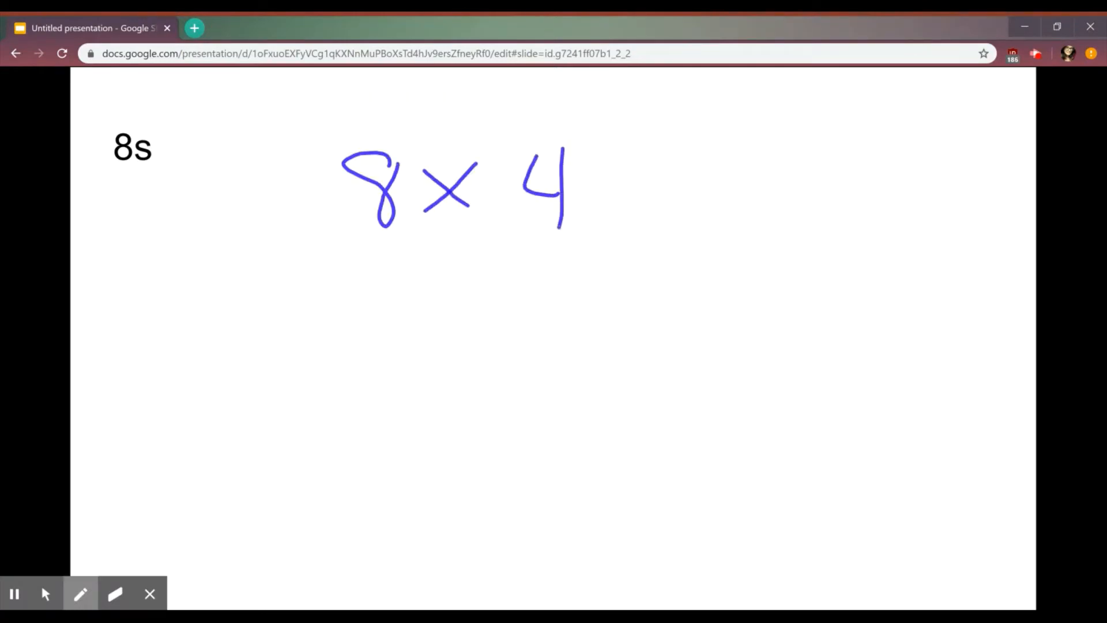
drag(258, 247, 679, 226)
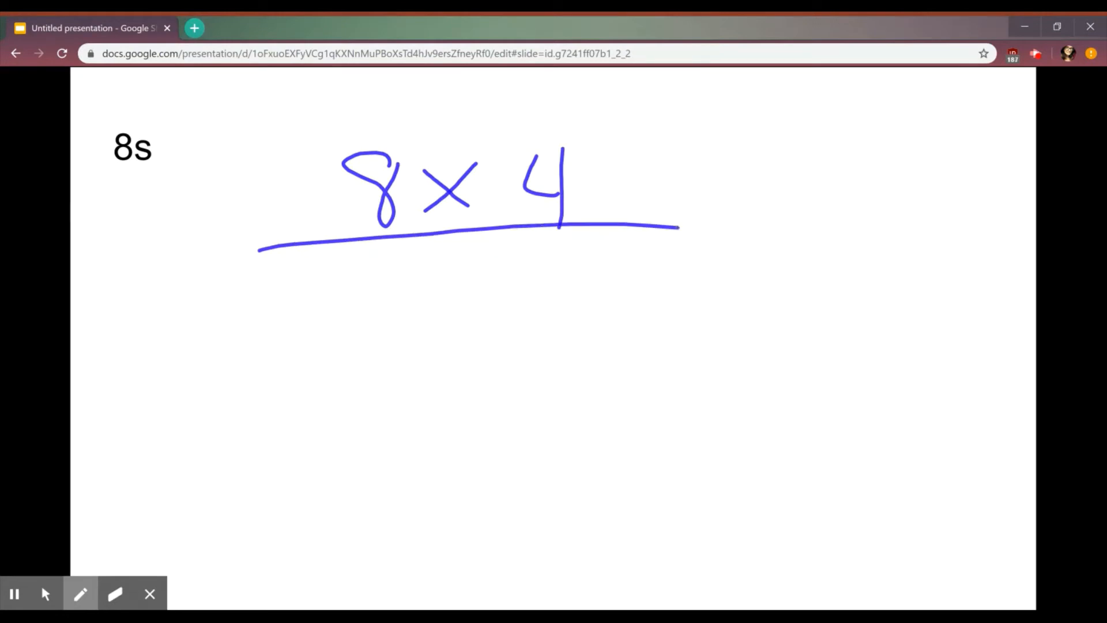
In teal, split into 5 × 4 = 20 and 3 × 4 with arrows, circling the 4
click(80, 593)
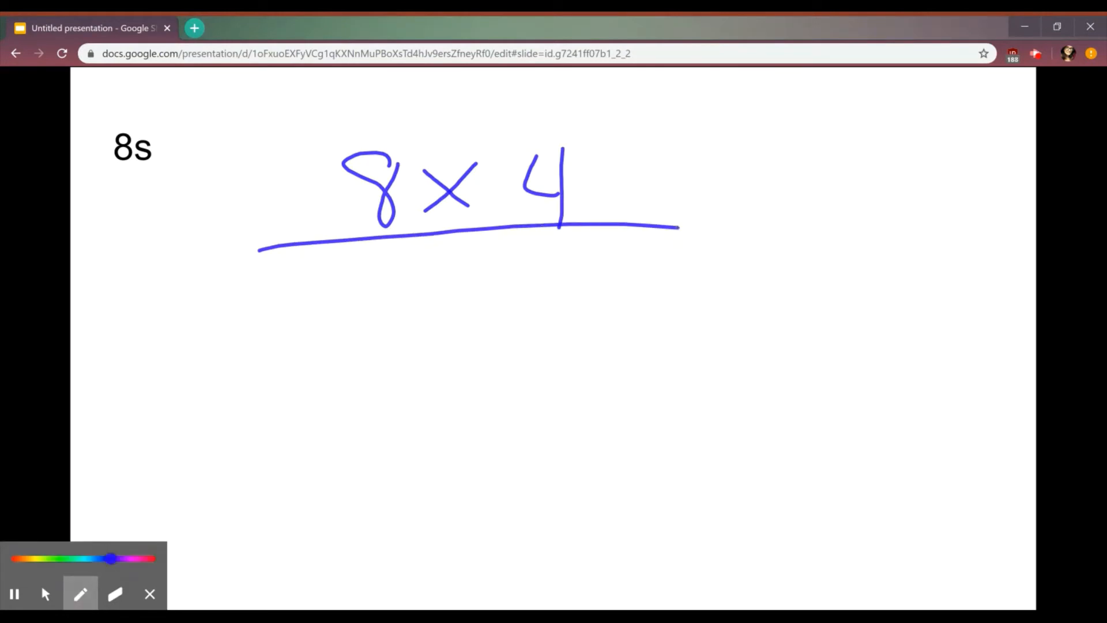
drag(109, 559, 76, 558)
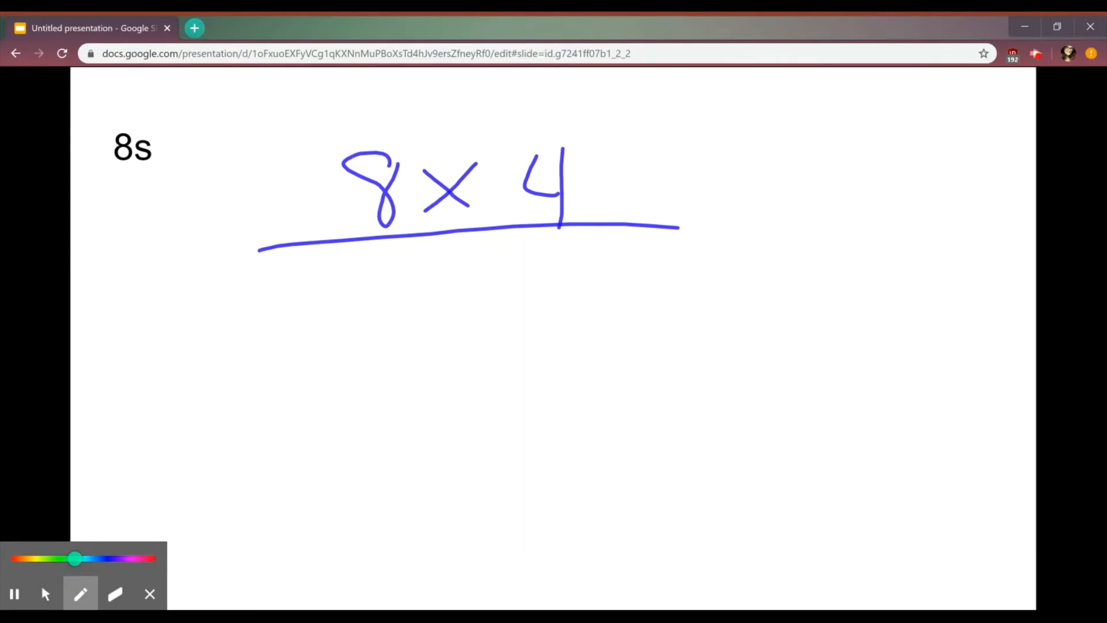
drag(360, 268, 423, 452)
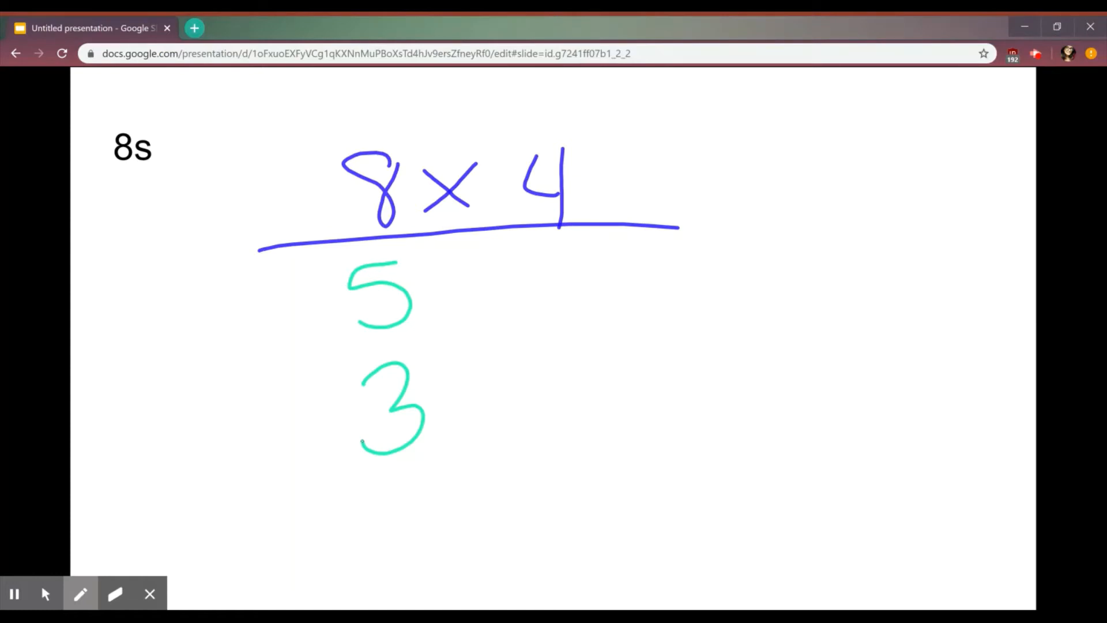
drag(233, 311, 293, 293)
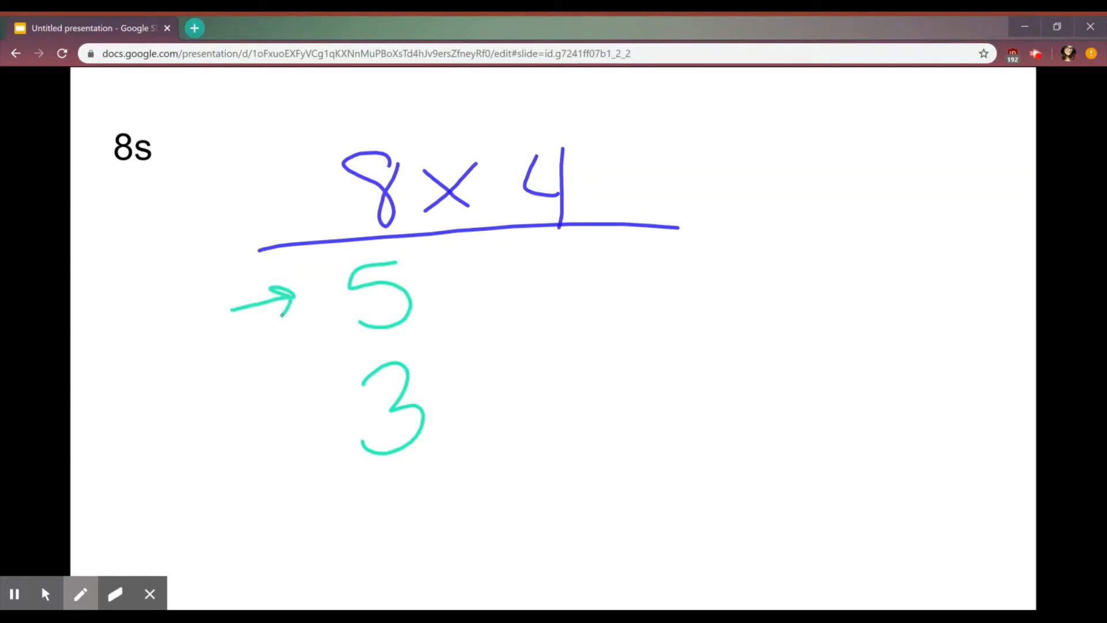
drag(219, 434, 289, 421)
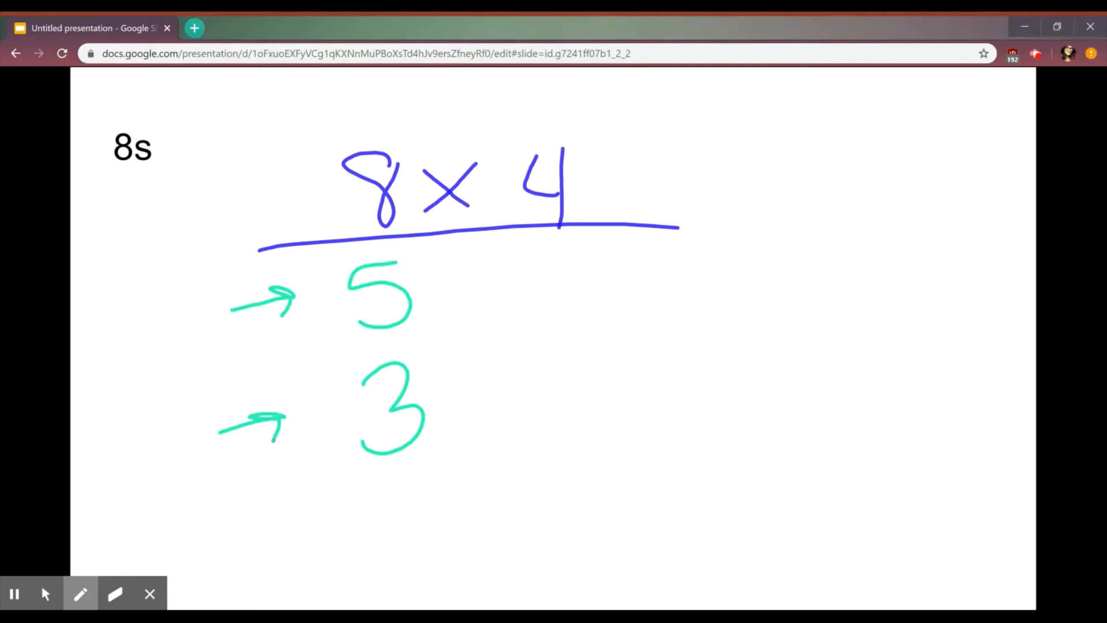
drag(437, 279, 472, 304)
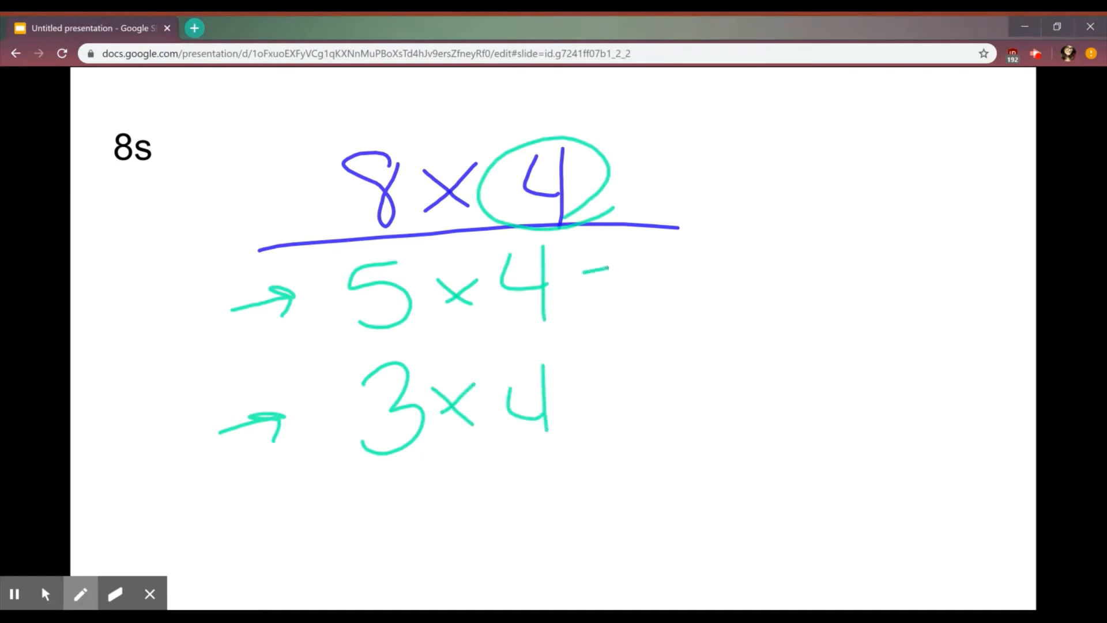
drag(585, 268, 628, 293)
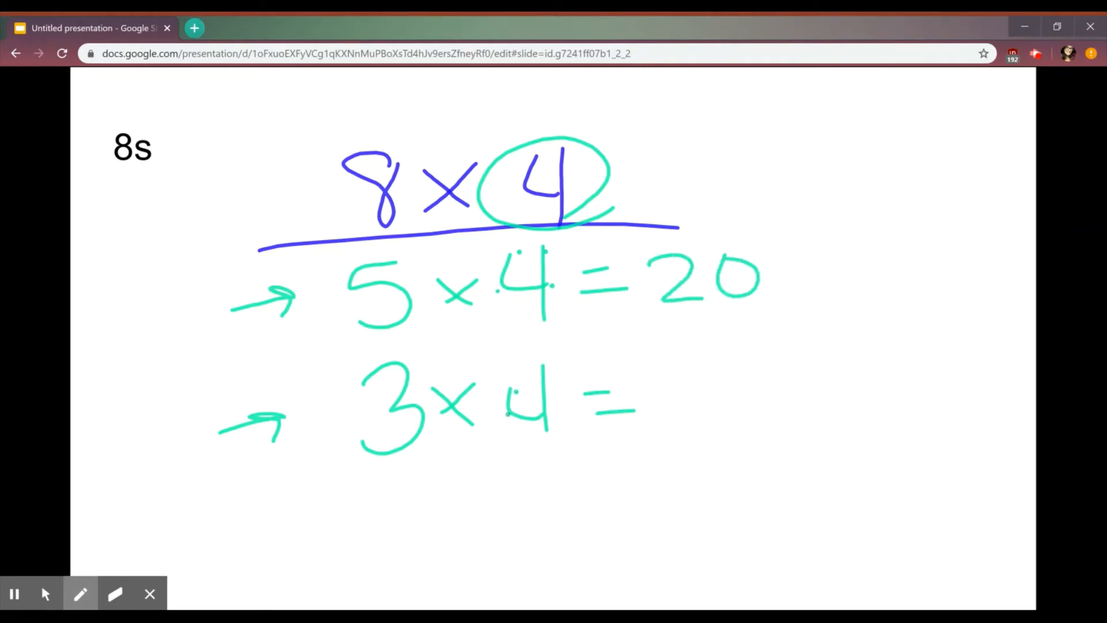
drag(670, 367, 692, 424)
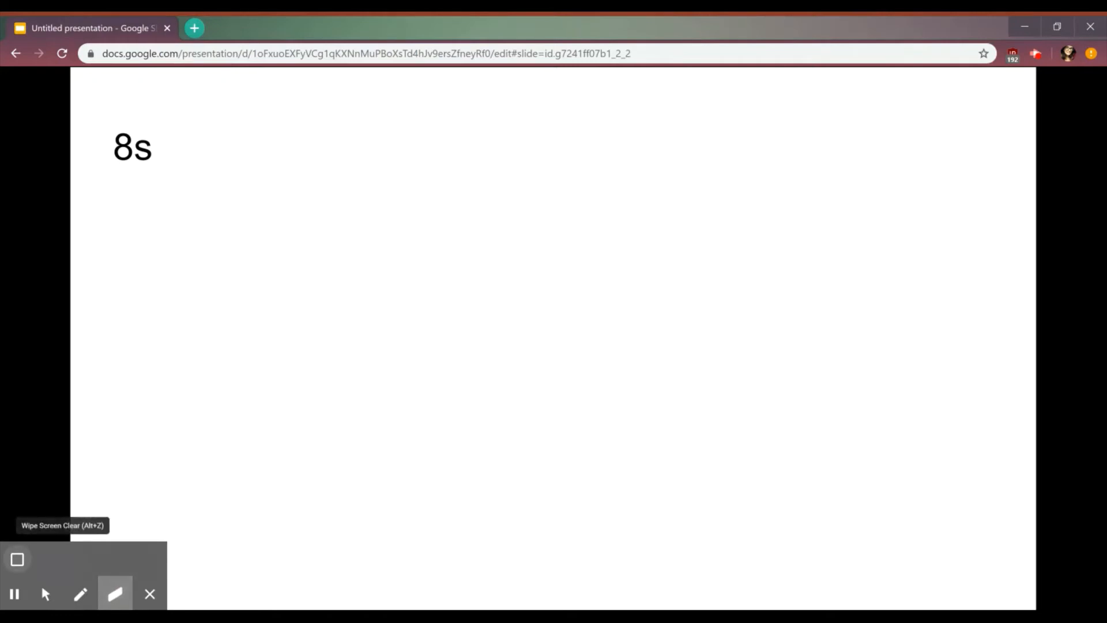
Wipe the slide, work 8 × 3 = 24 as 12 + 12, then advance to 7s
click(81, 593)
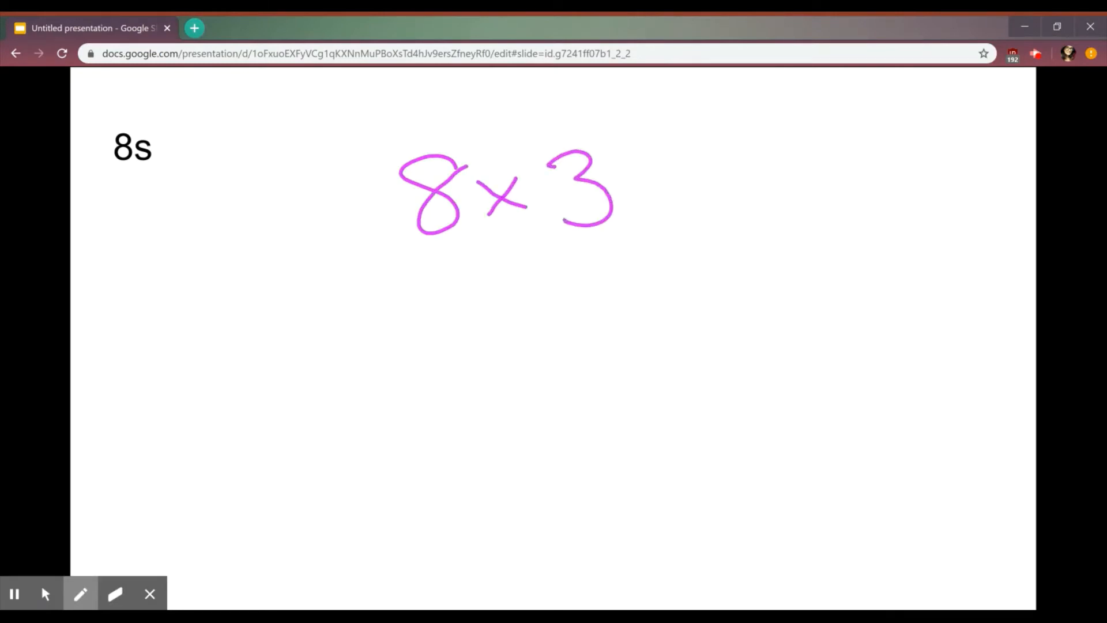
drag(351, 259, 728, 220)
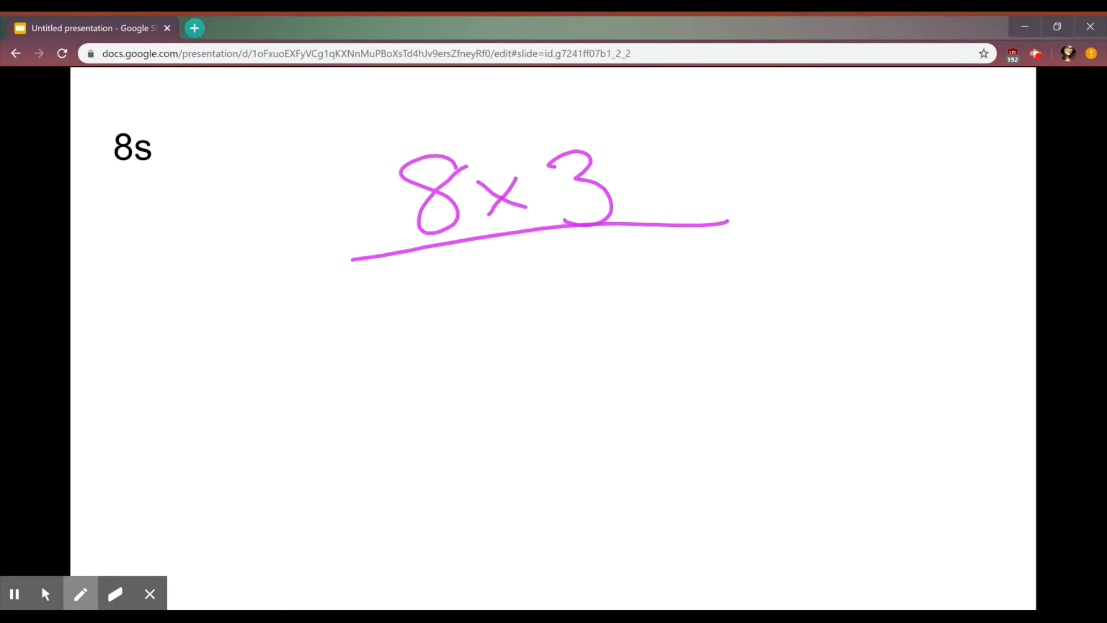
drag(424, 271, 449, 304)
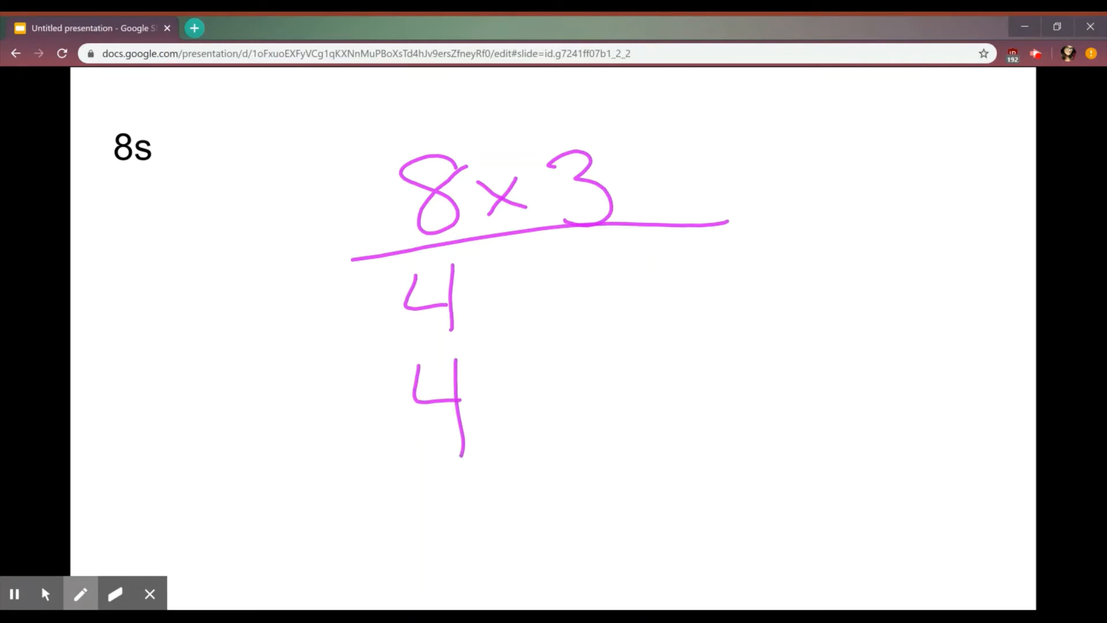
drag(497, 296, 526, 282)
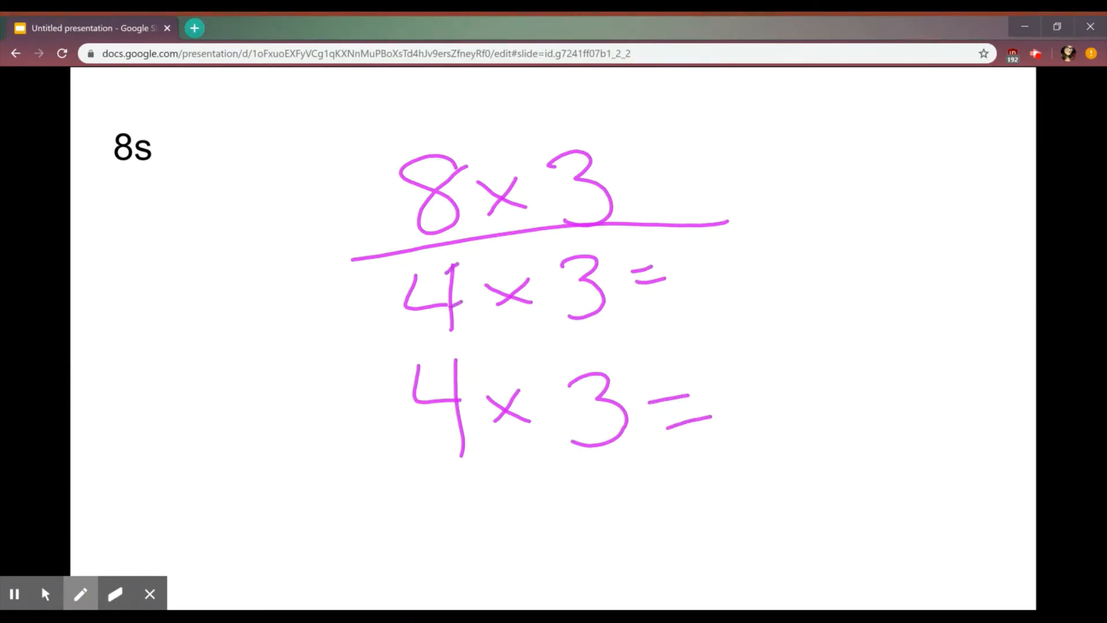
drag(705, 254, 716, 296)
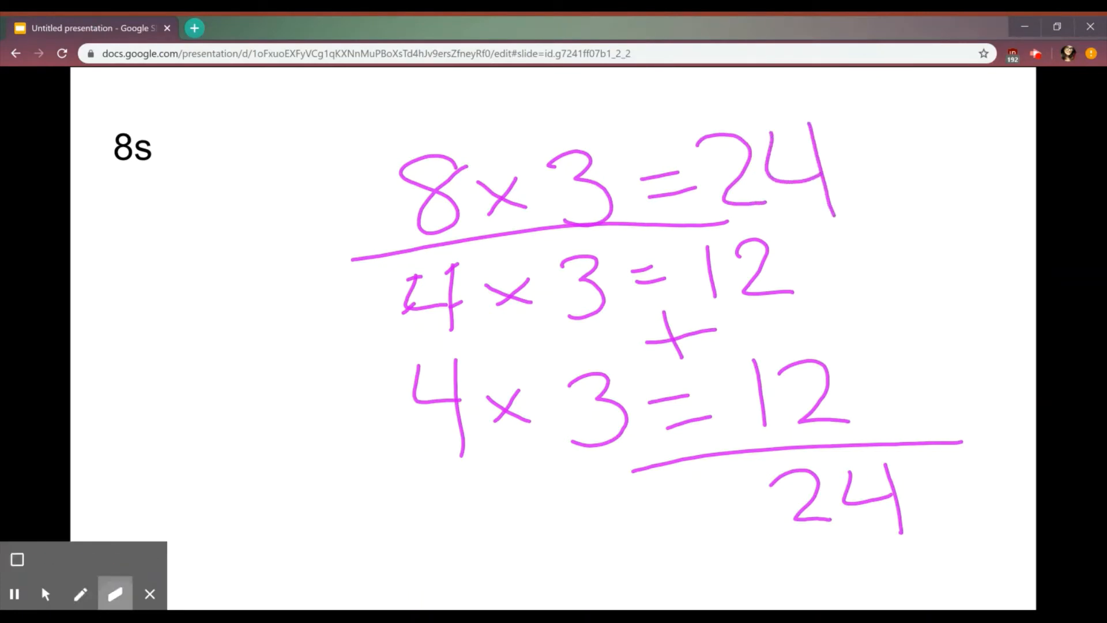
click(44, 594)
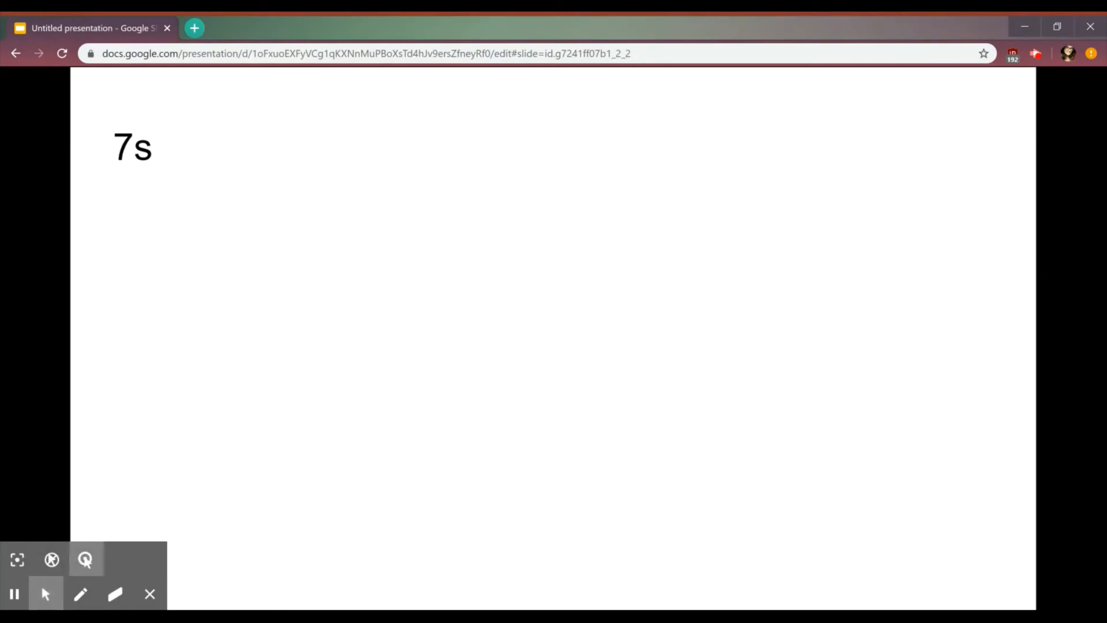
Work 7 × 6 = 42 as 5 × 6 = 30 plus 12, then clear it
click(81, 594)
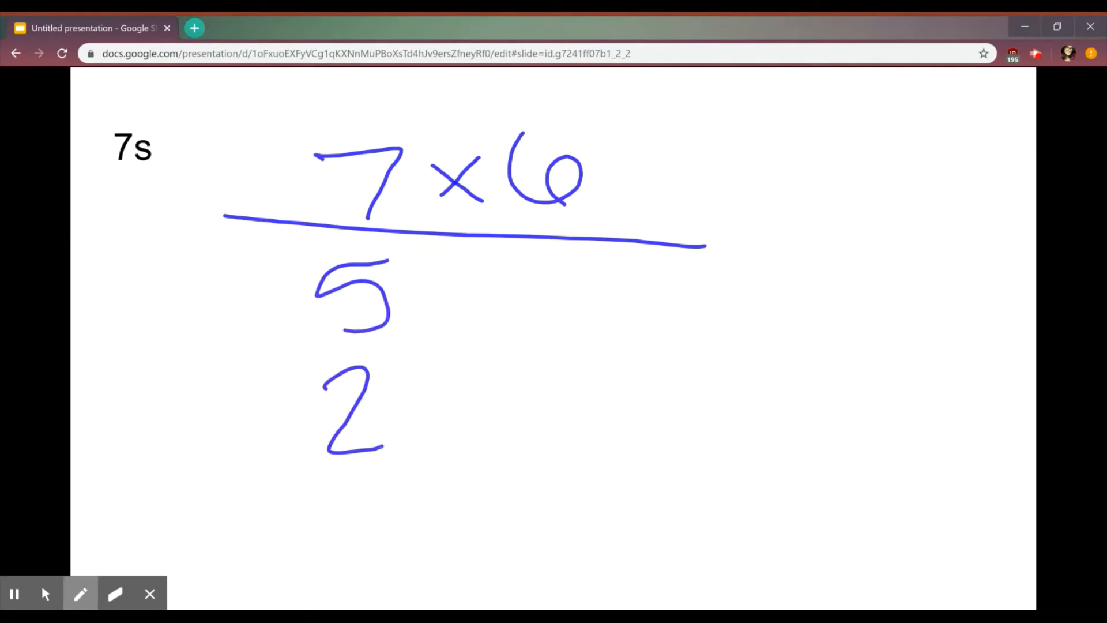
drag(198, 299, 265, 290)
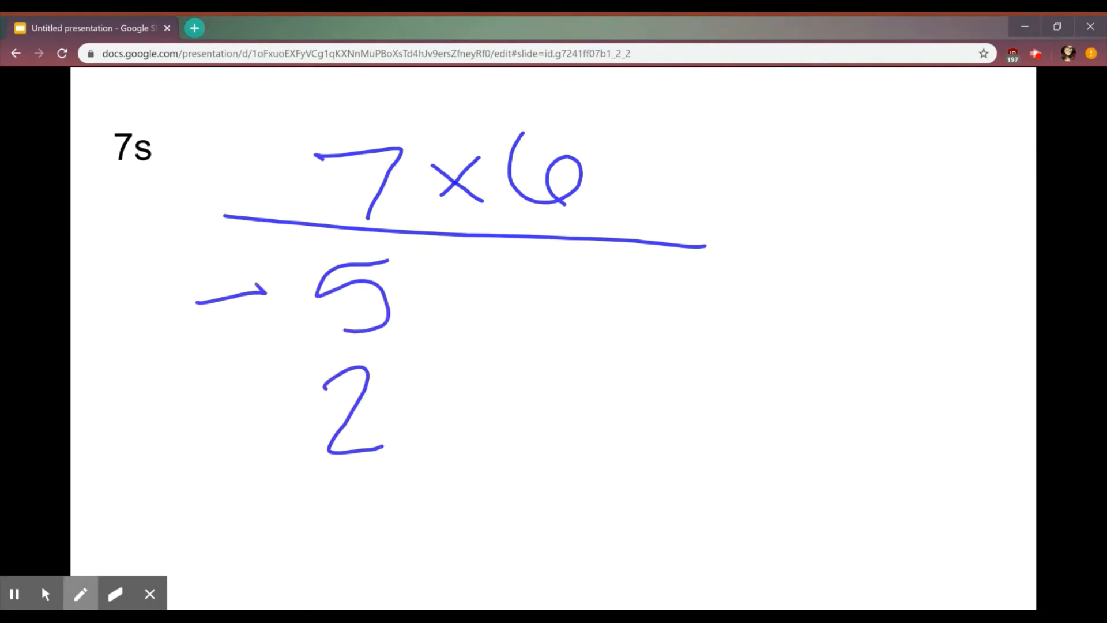
drag(190, 413, 275, 406)
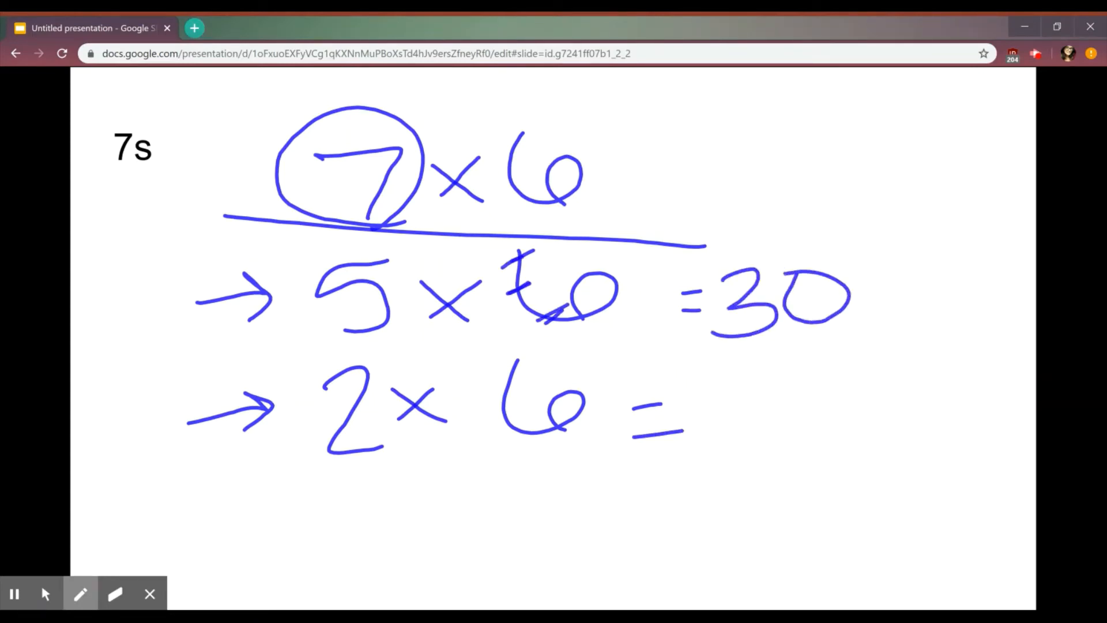
drag(515, 374, 508, 409)
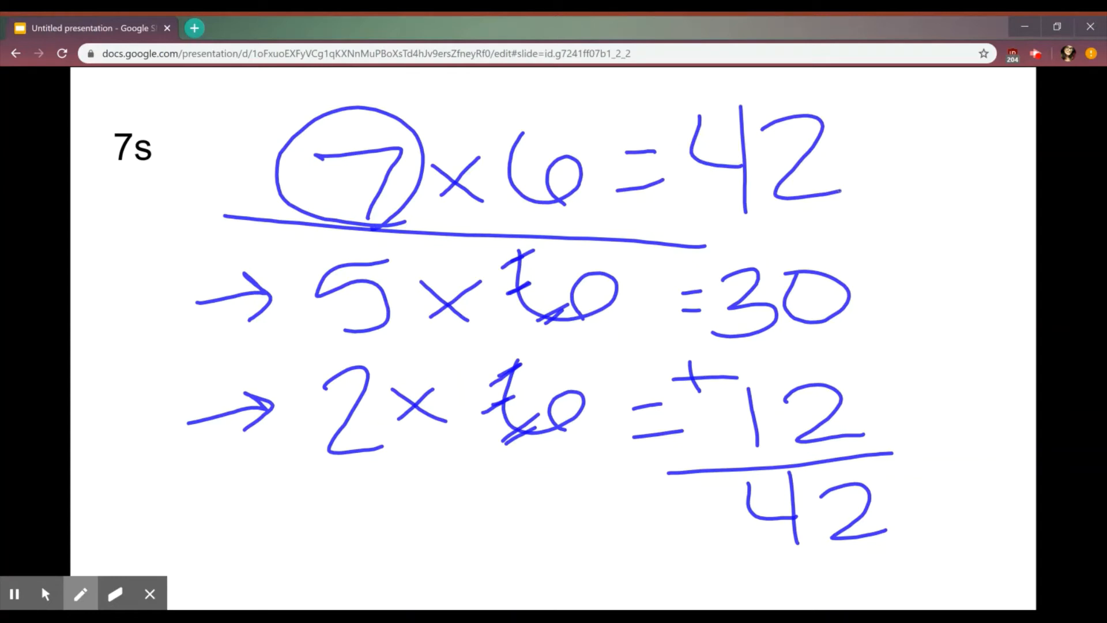
click(116, 593)
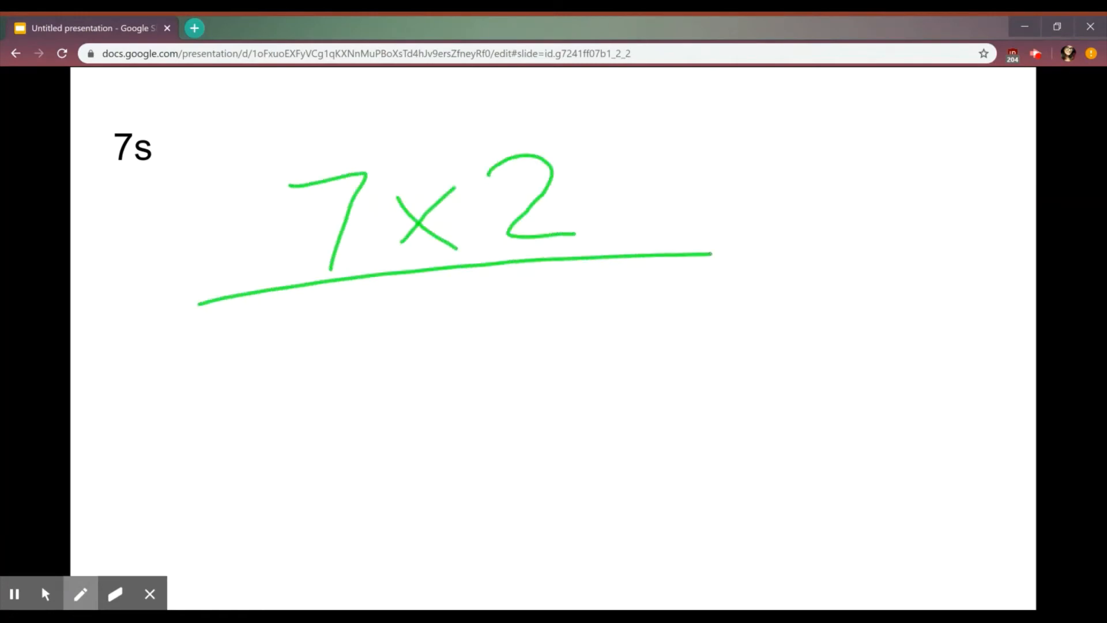
Work 7 × 2 as 5 × 2 = 10 plus 2 × 2 = 4, totalling 14
drag(712, 254, 754, 253)
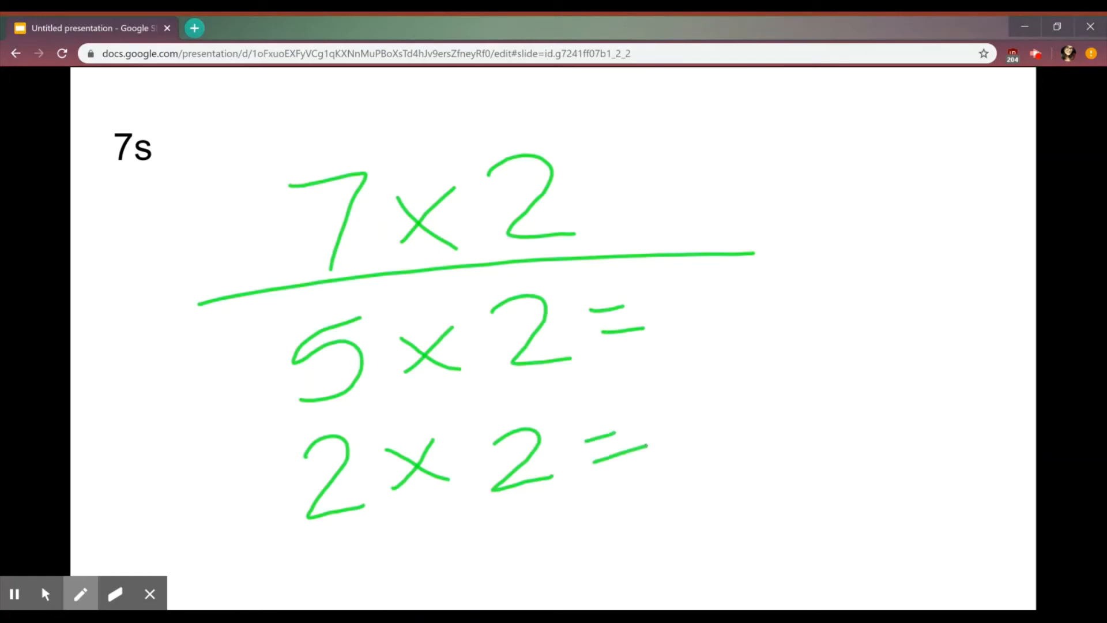
drag(487, 297, 578, 367)
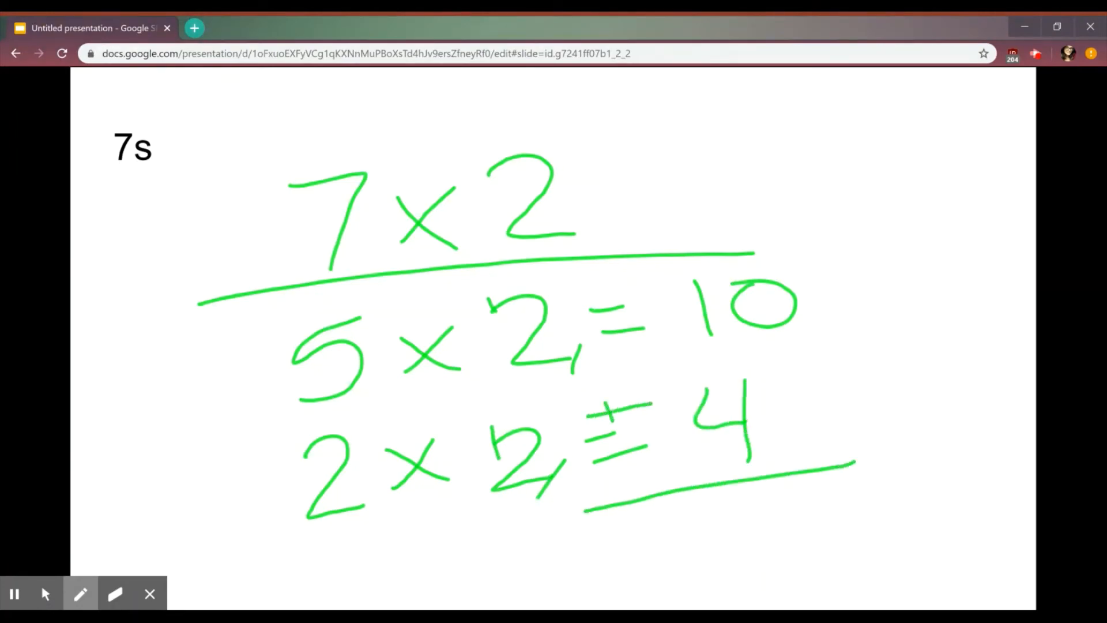
click(115, 593)
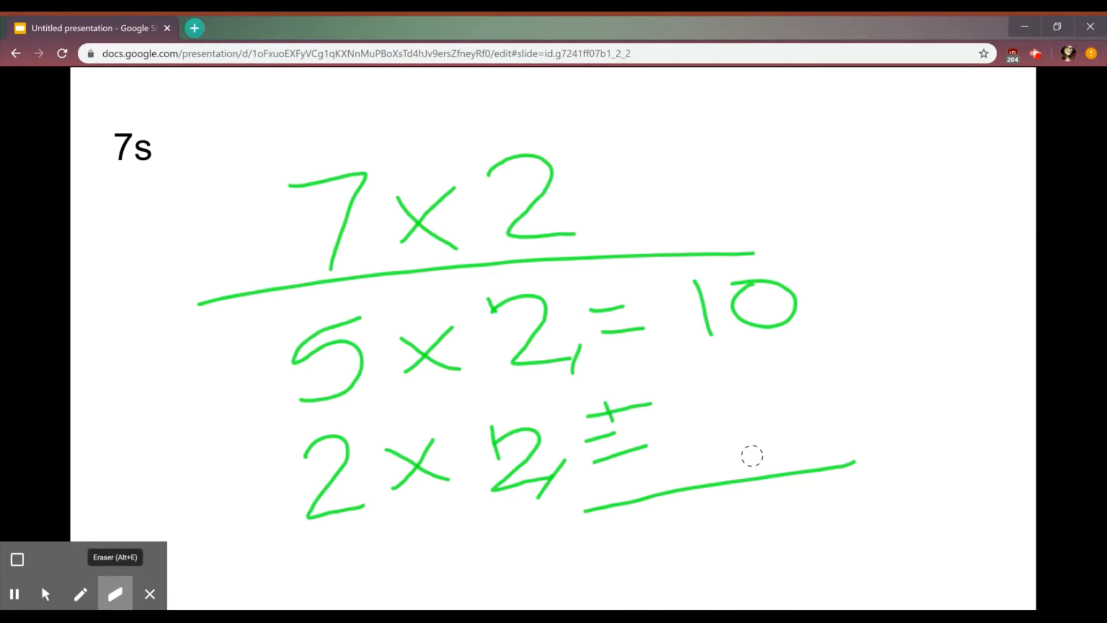
click(80, 593)
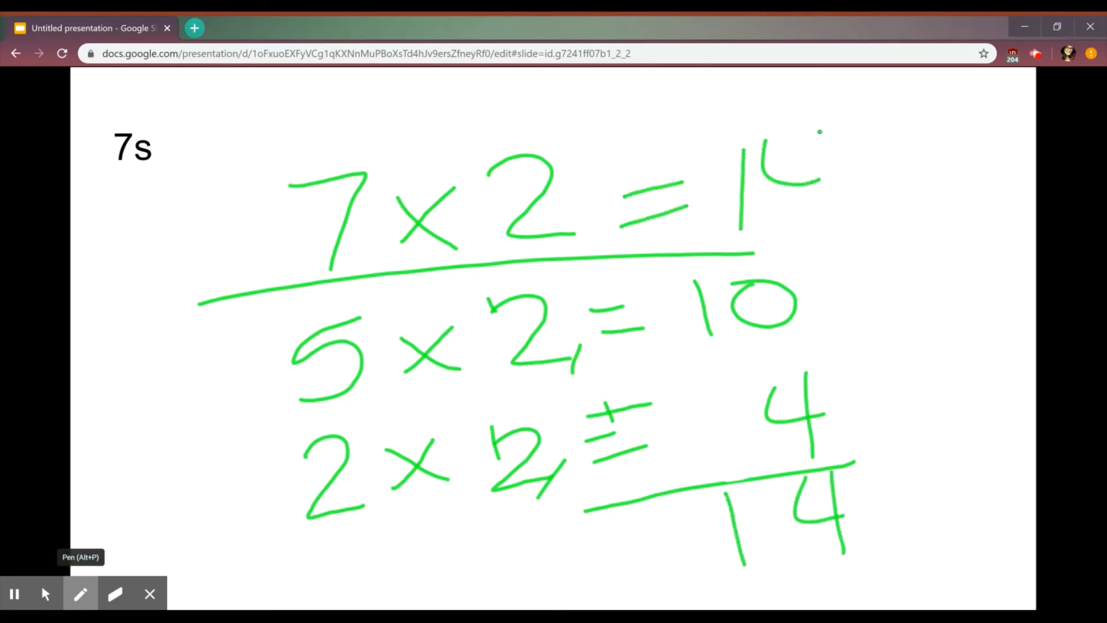
drag(819, 134, 818, 247)
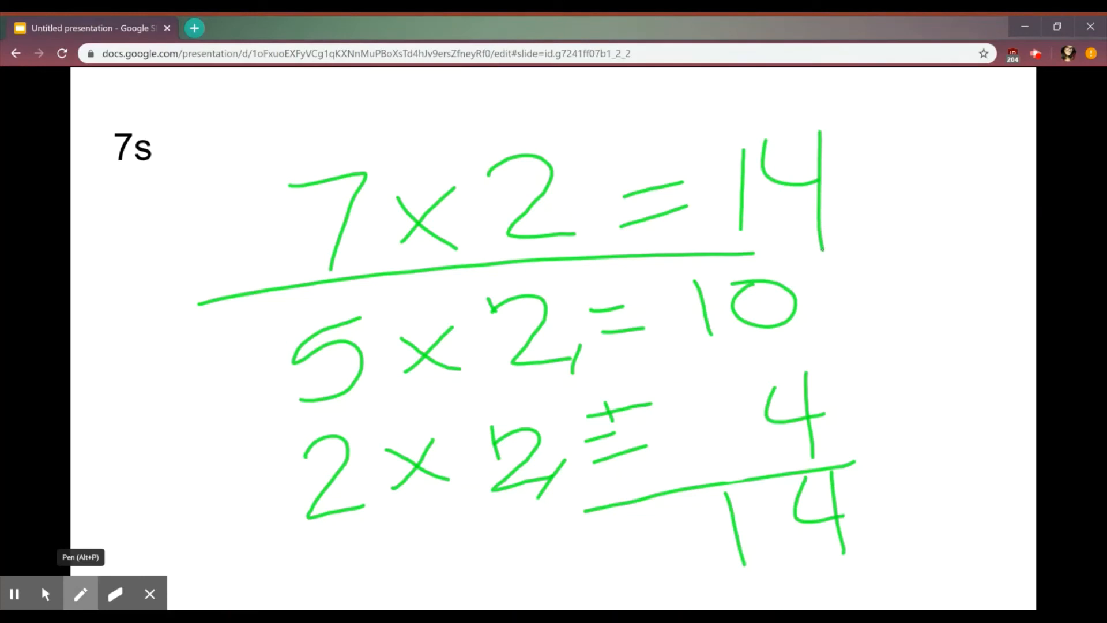
click(114, 594)
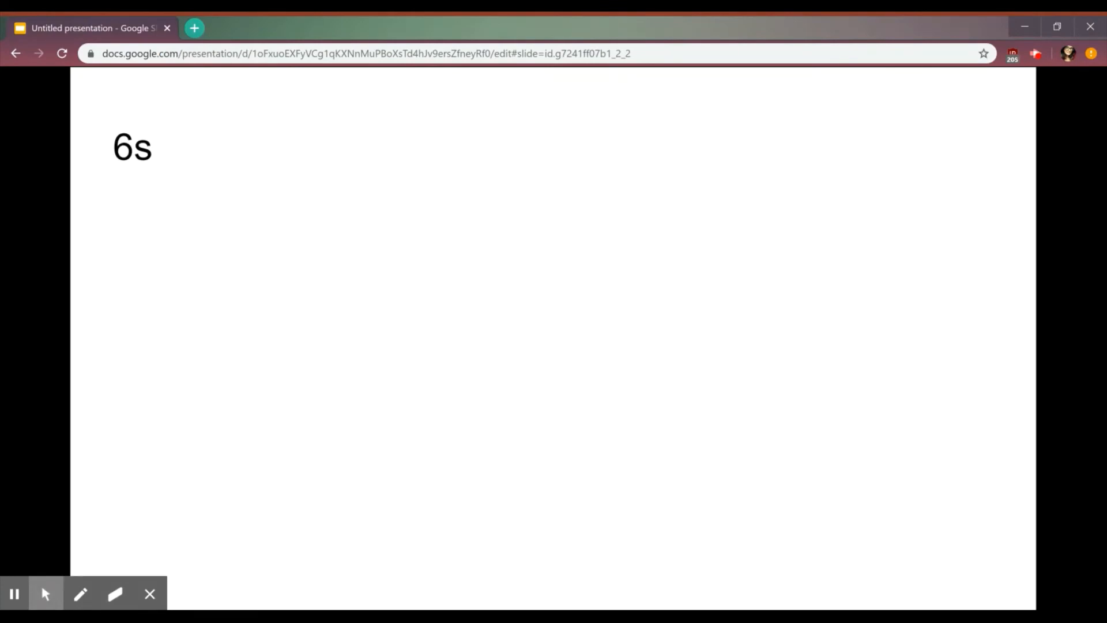
Navigate back to the 9s hands slide and pick the pen again
click(80, 593)
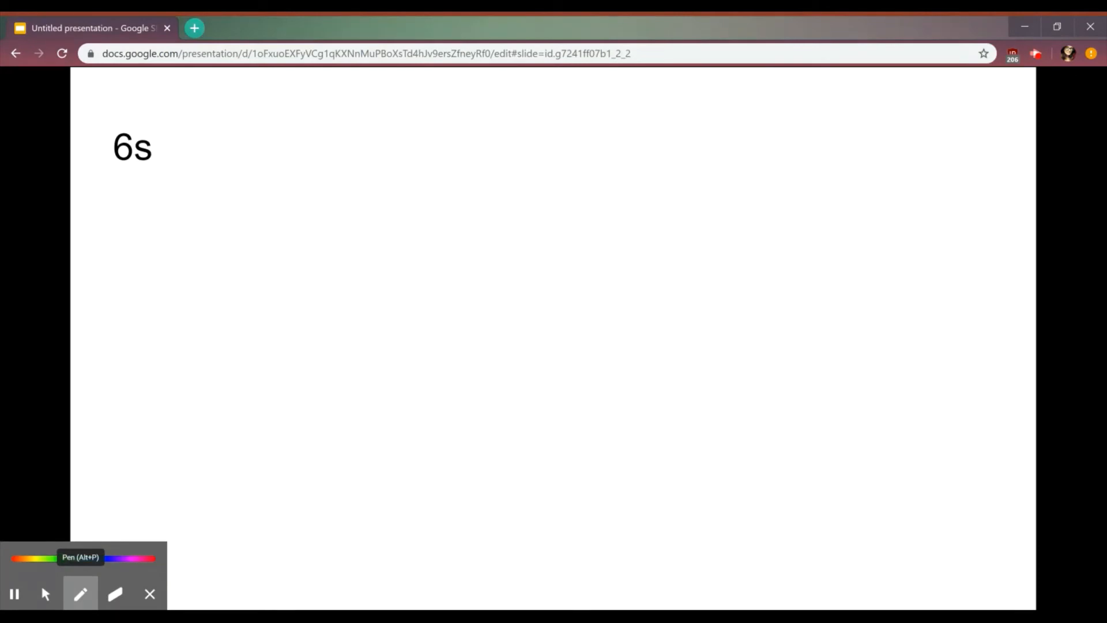
click(45, 594)
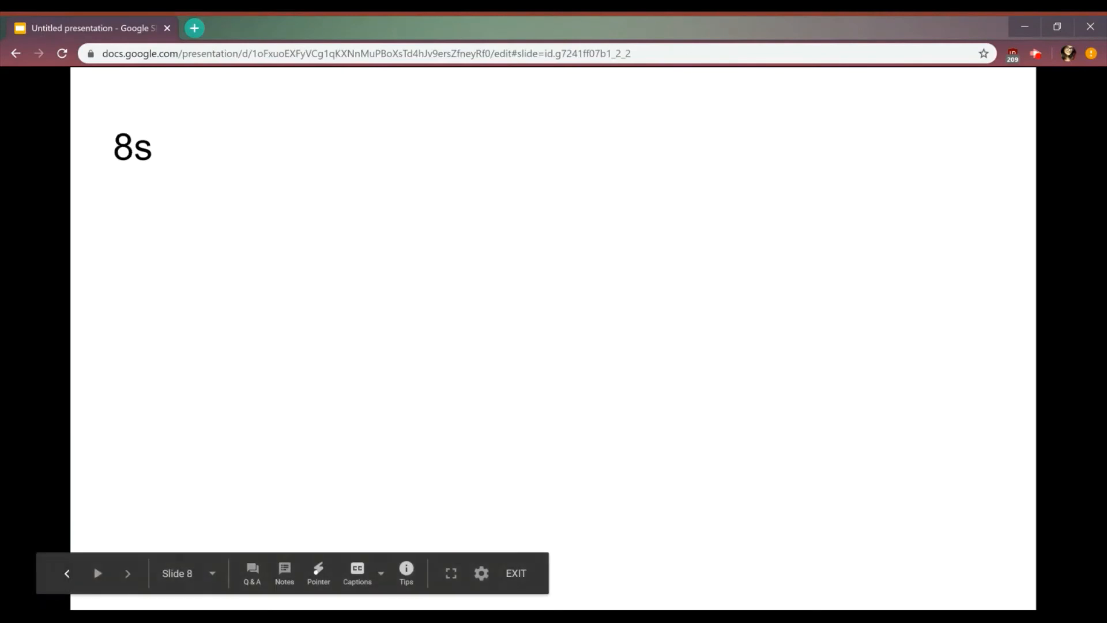
click(128, 572)
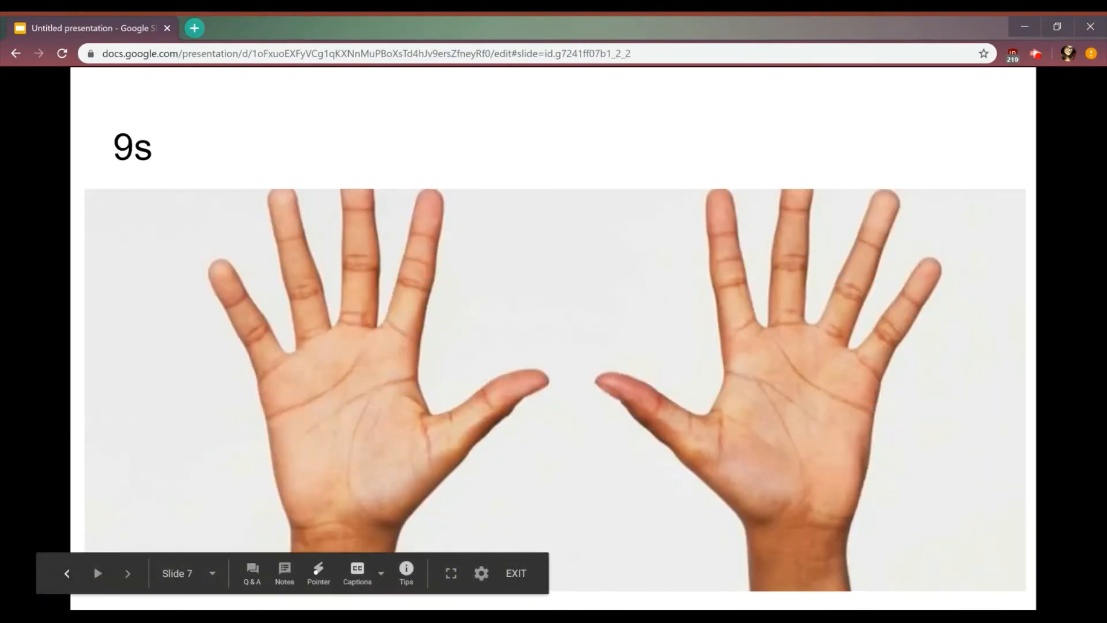
click(67, 573)
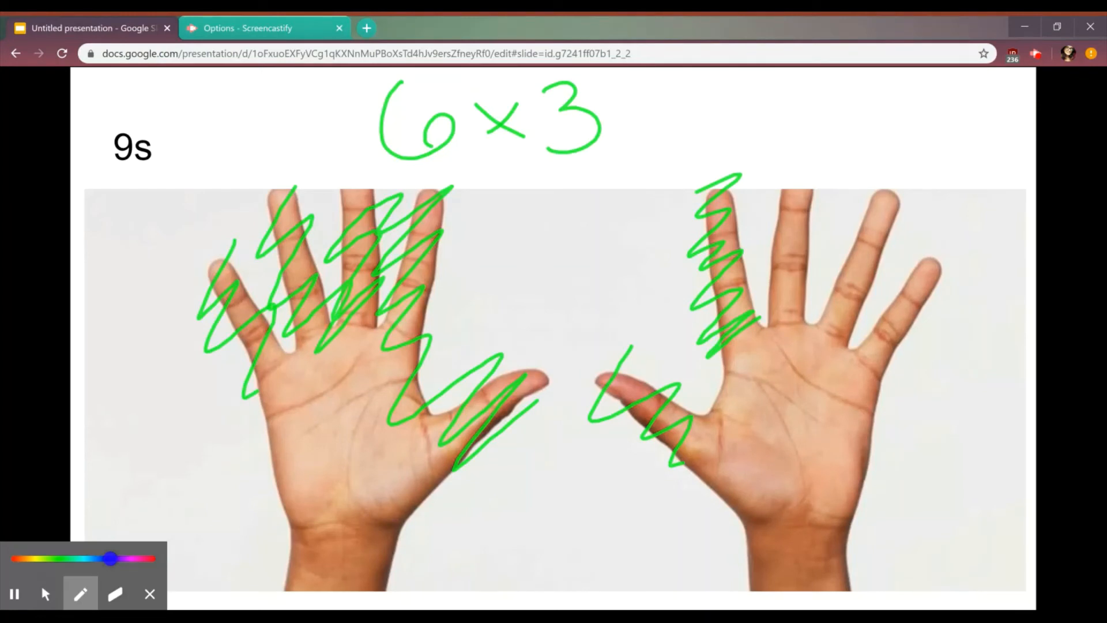
Finish writing 18 after 6 × 3, then clear all drawings from the 6s slide
drag(925, 279, 889, 356)
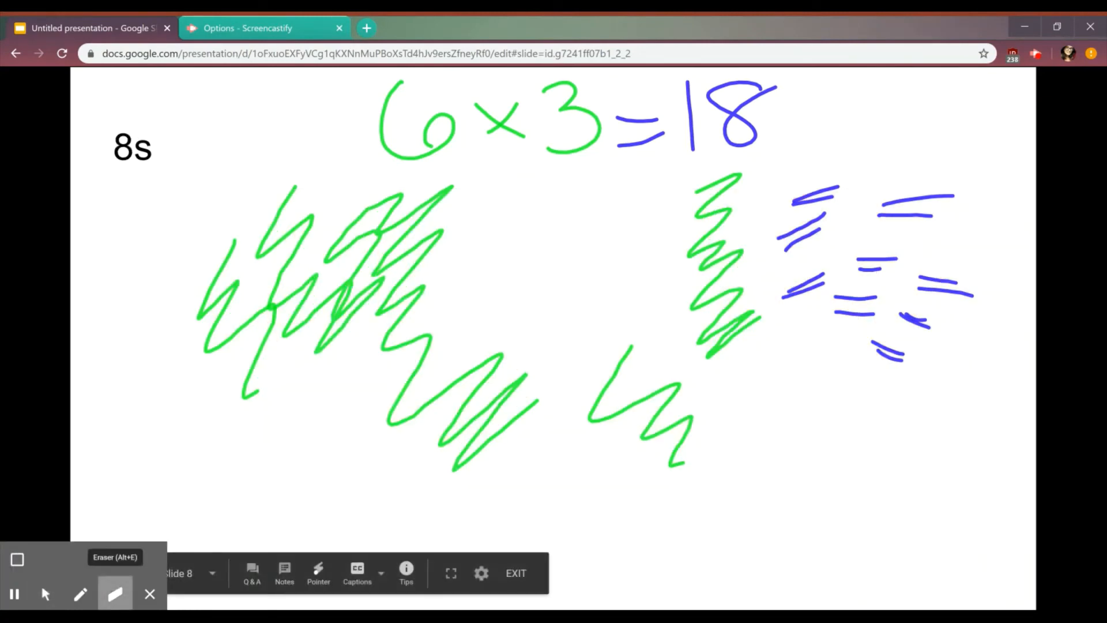
click(17, 558)
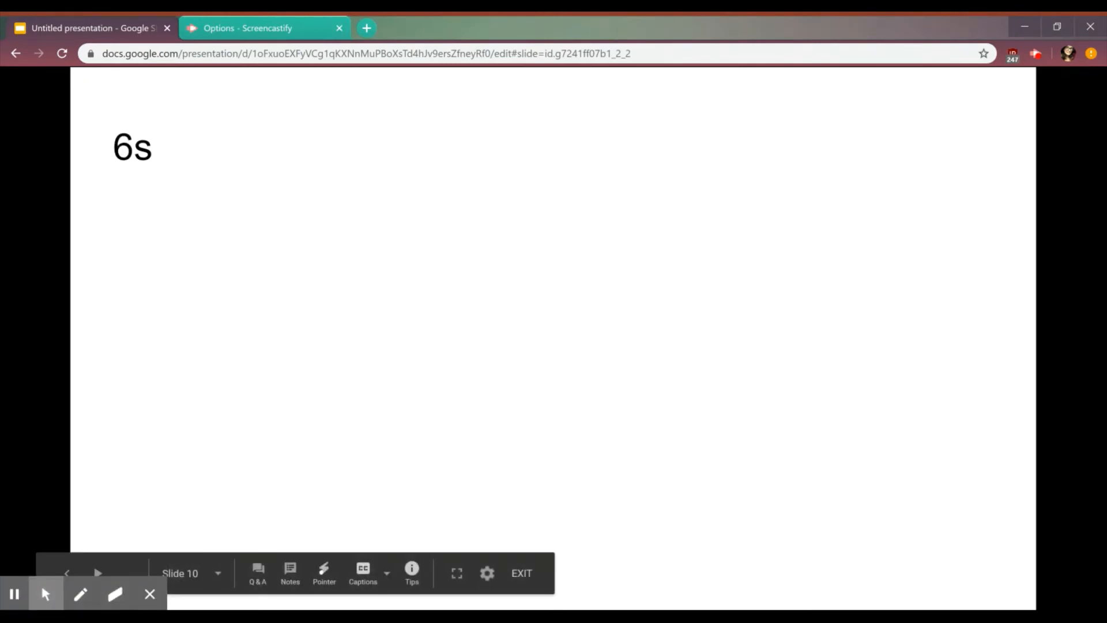
Write 6 × 9 at the top of the 6s slide and erase the underline
click(80, 593)
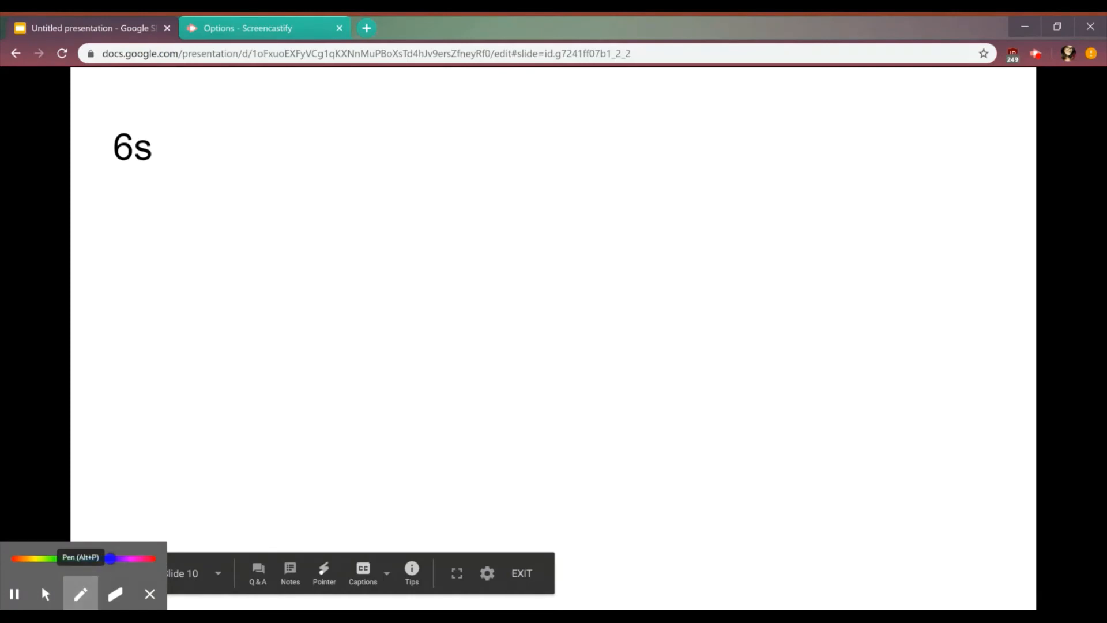
drag(328, 134, 501, 191)
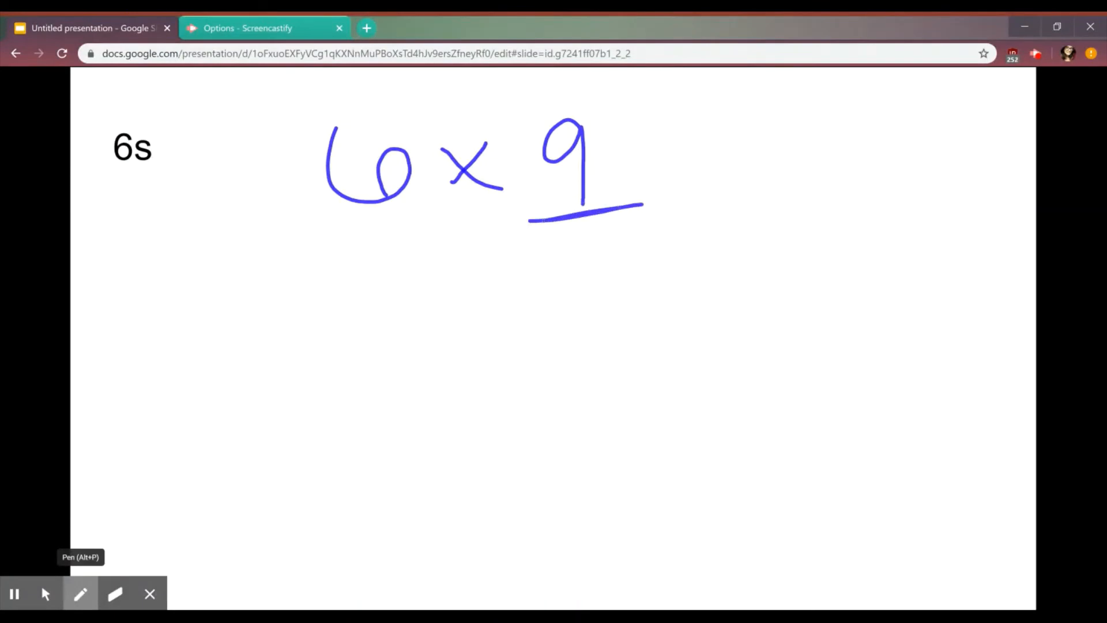
click(115, 593)
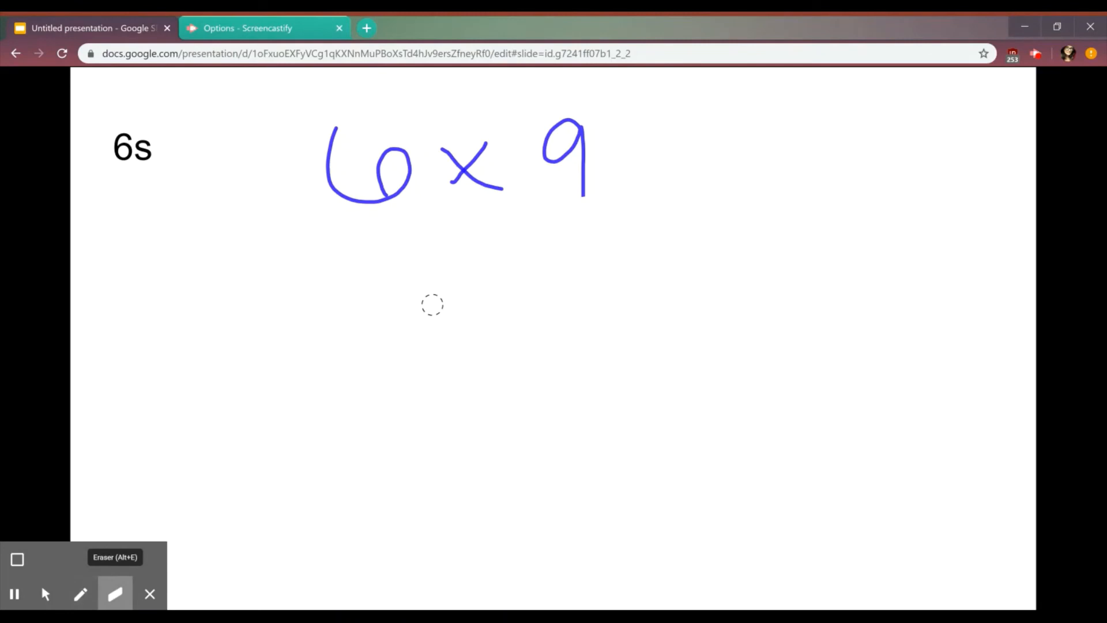
click(81, 594)
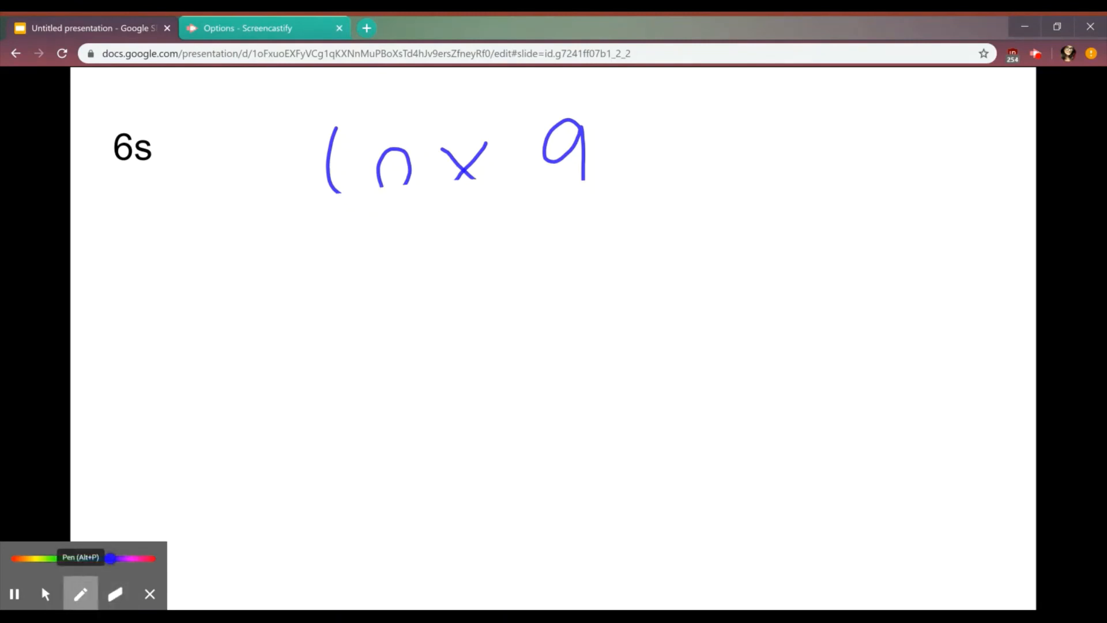
Write the split 5 × 9 = 45 and 1 × 9 = 9 with an arrow from the circled 1
drag(173, 241, 743, 224)
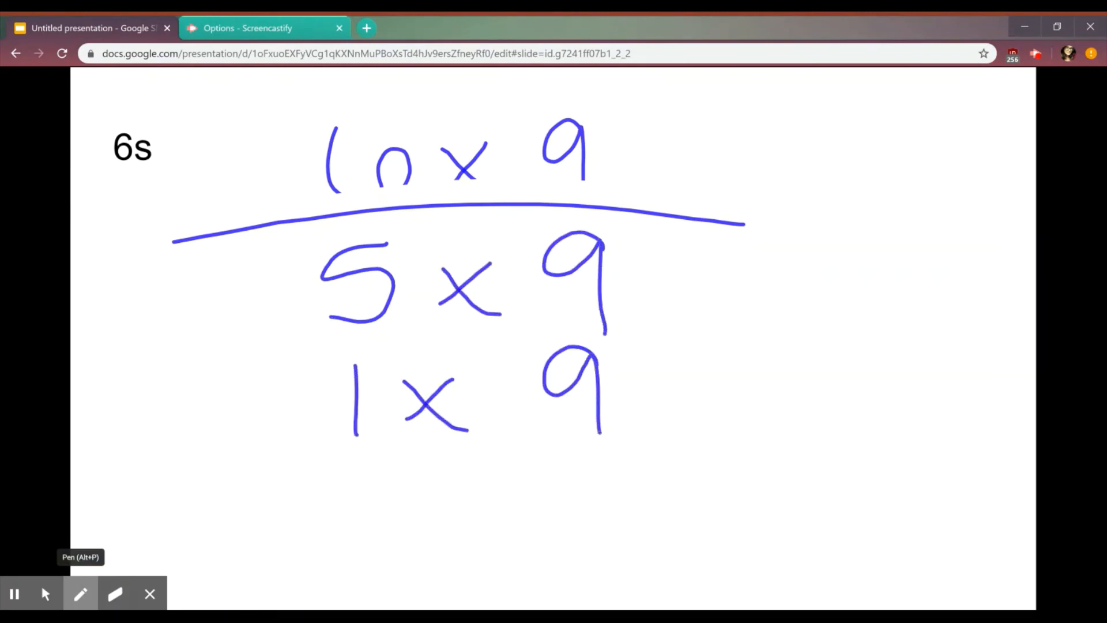
drag(650, 276, 713, 403)
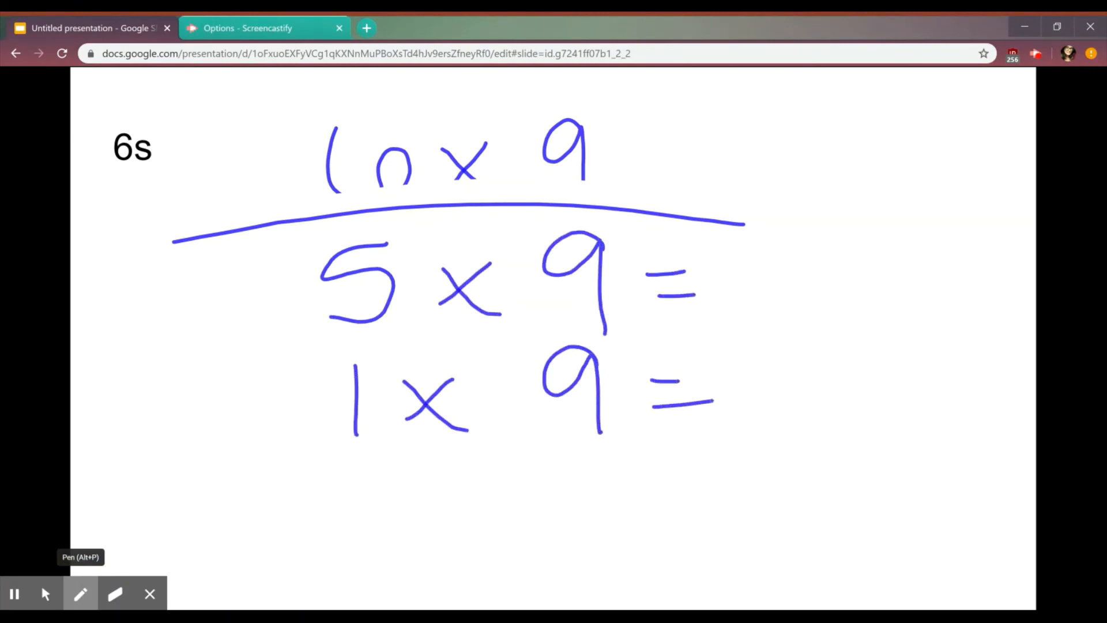
drag(607, 254, 603, 332)
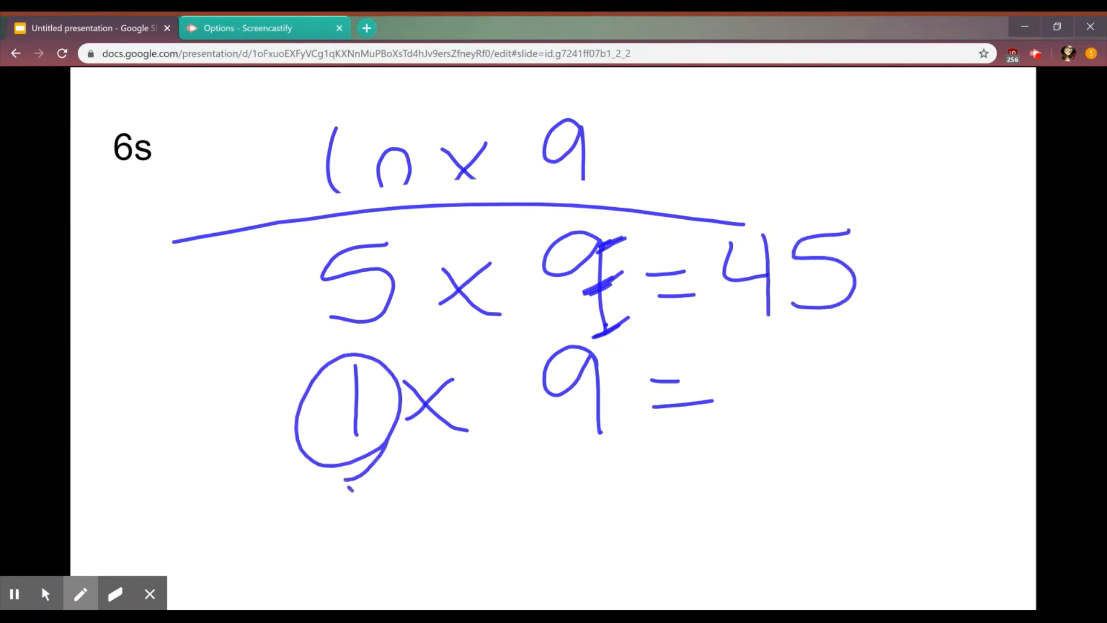
drag(339, 487, 565, 423)
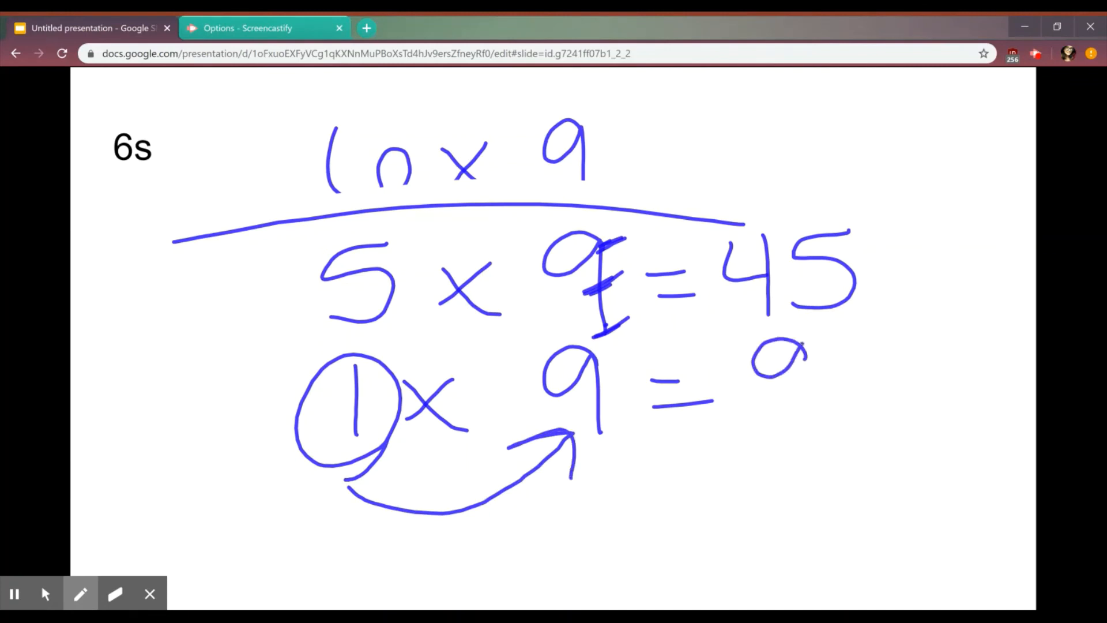
drag(784, 346, 805, 416)
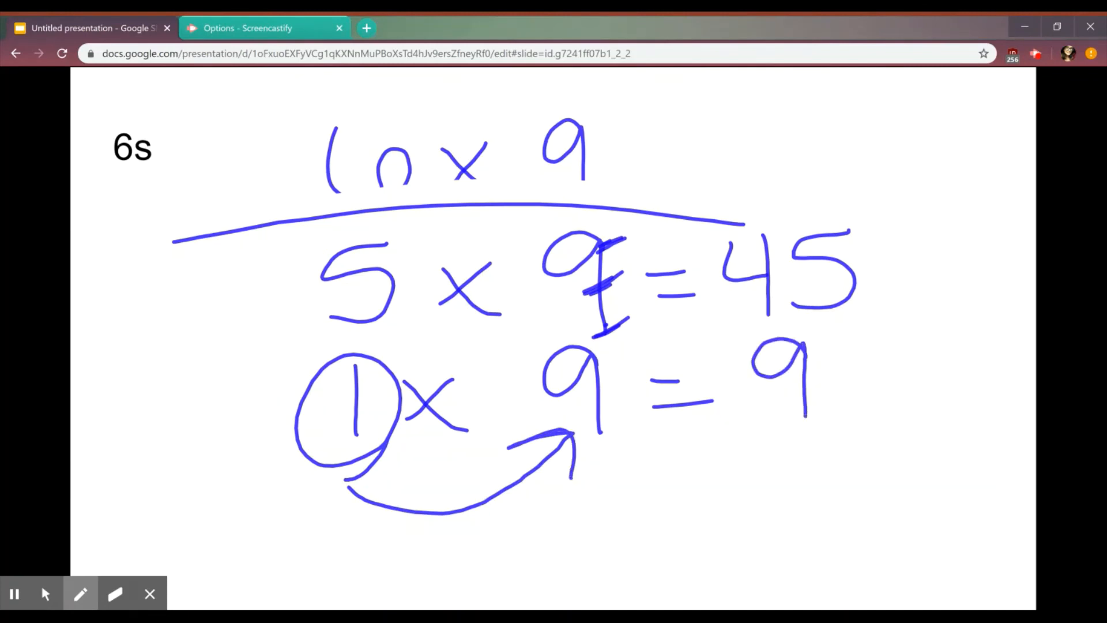
Stop drawing on the 6s slide and move on to the 8s slide
click(115, 593)
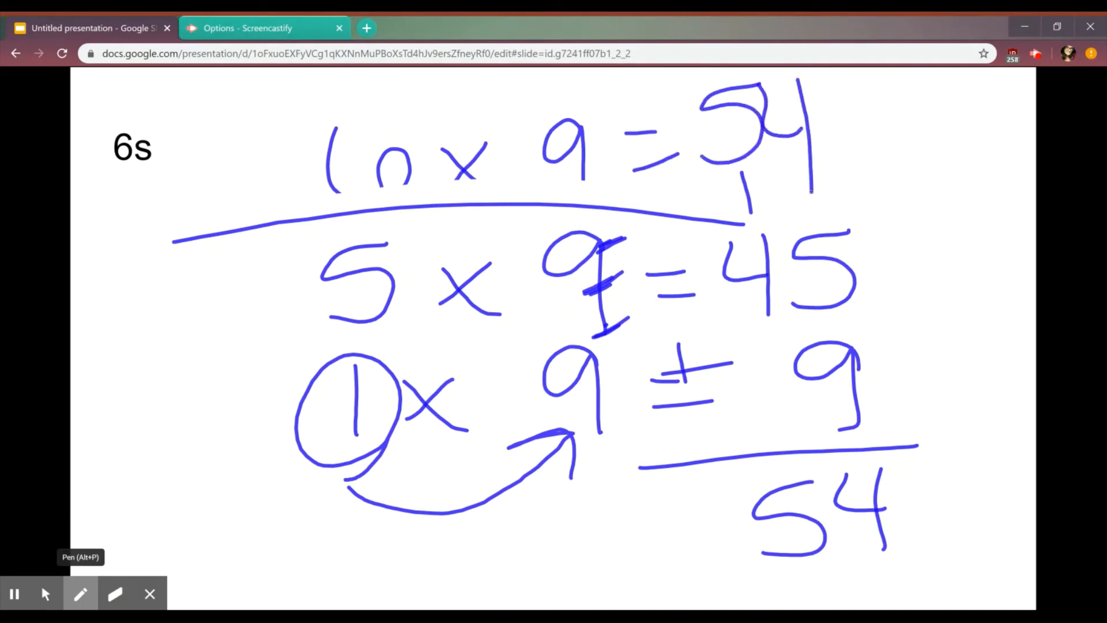
click(44, 593)
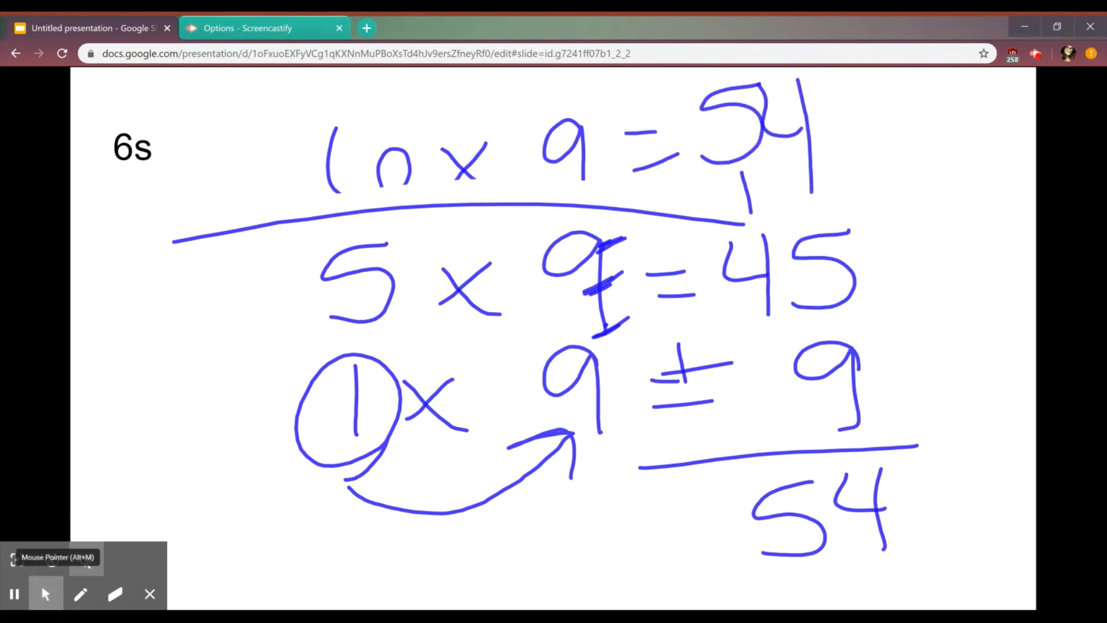
click(115, 593)
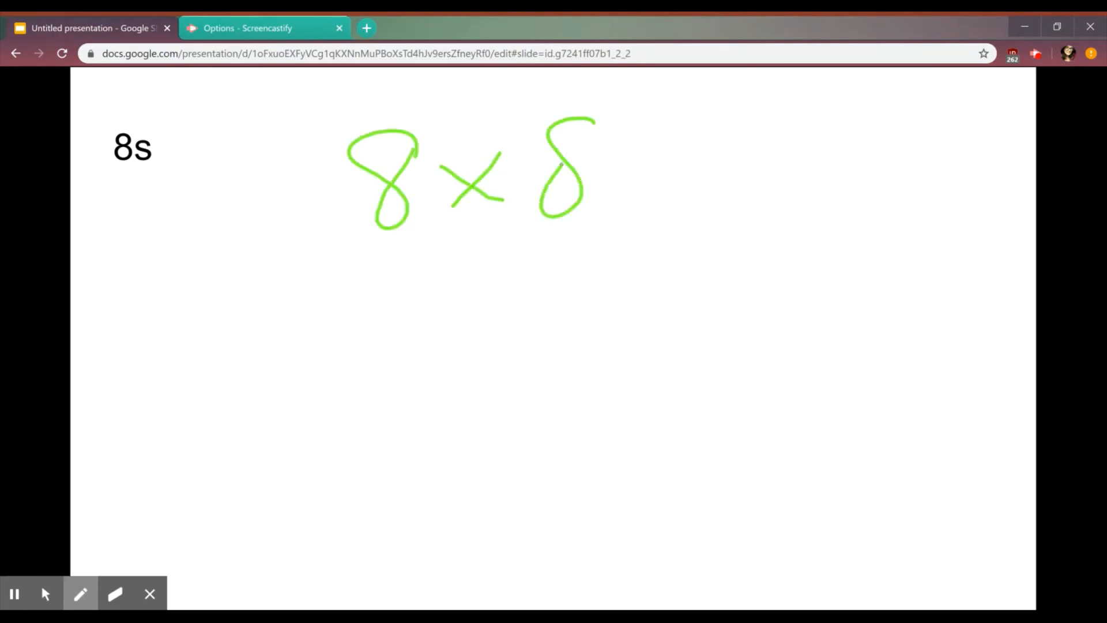
Complete 8 × 8 = in green and write the answer 64 in blue
drag(632, 163, 688, 187)
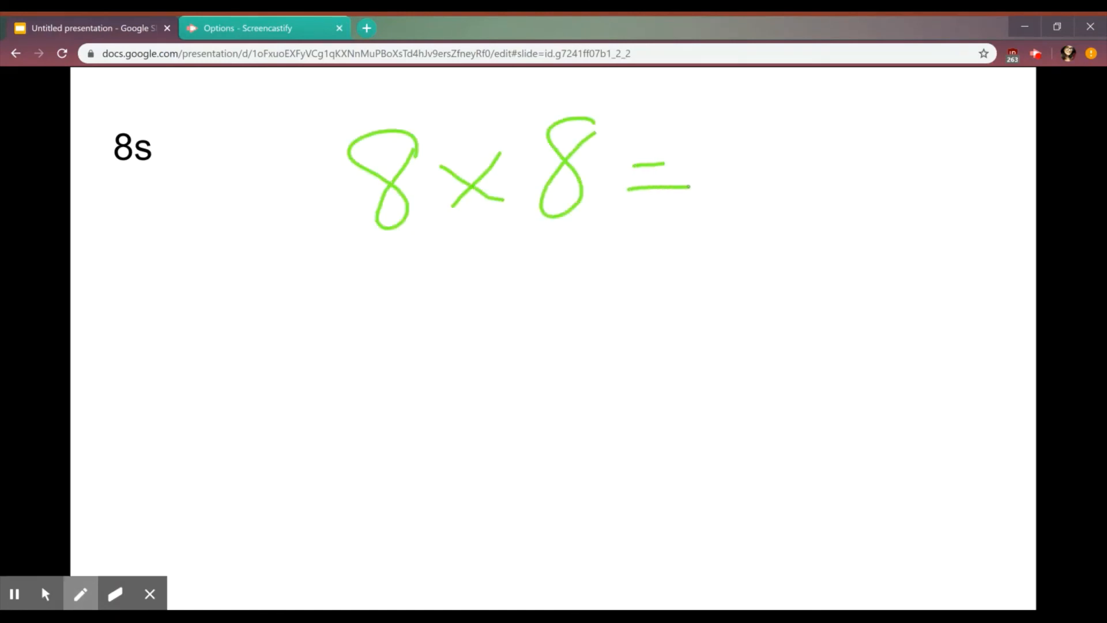
click(81, 594)
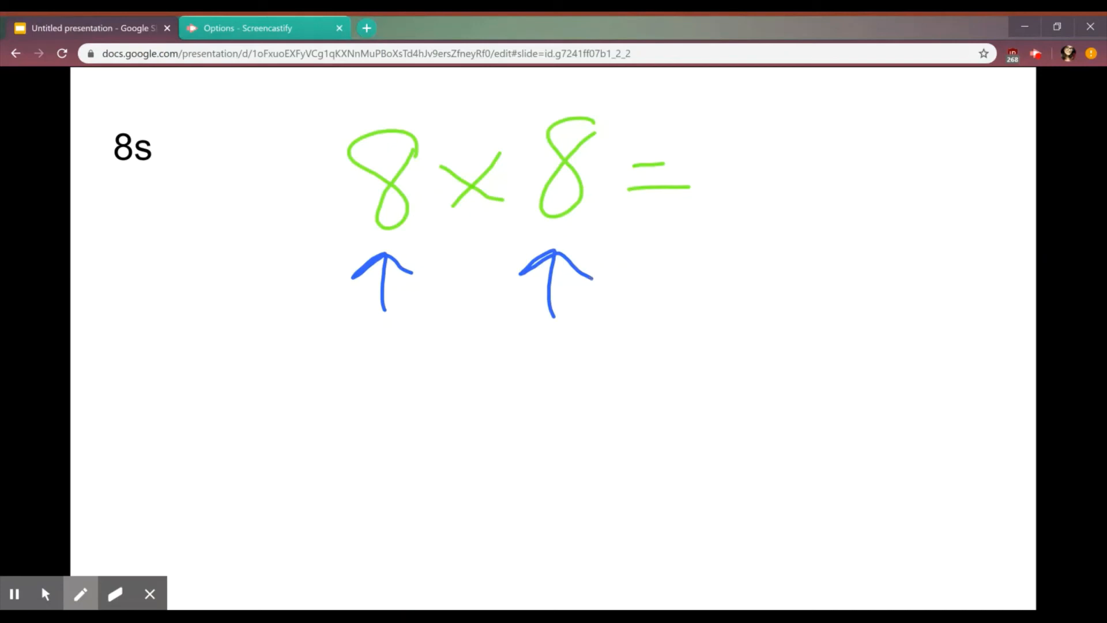
drag(734, 106, 777, 198)
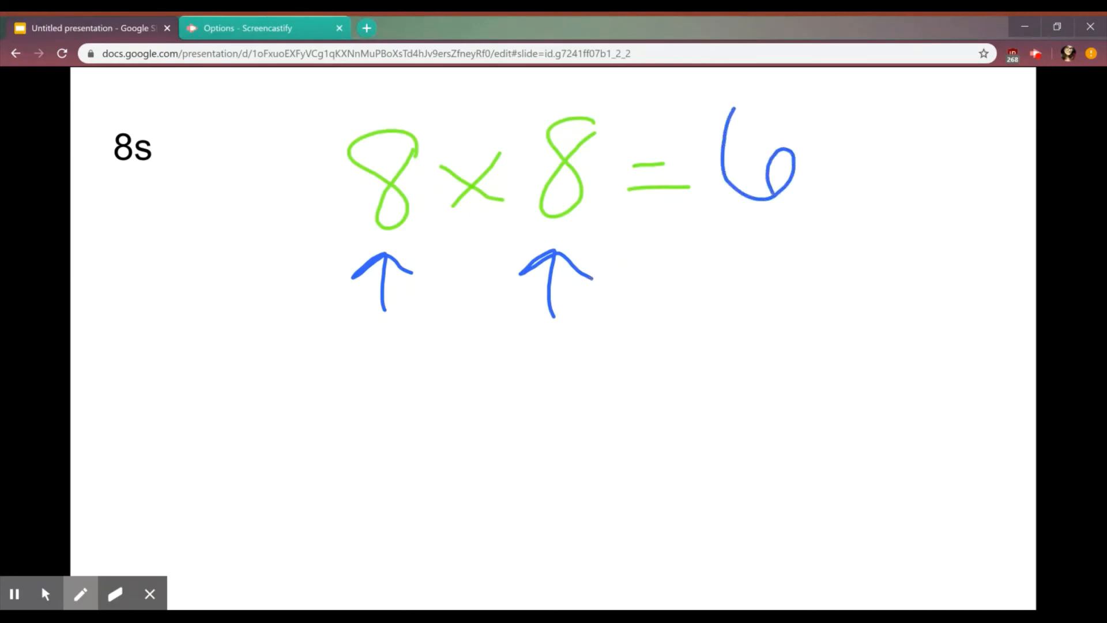
drag(847, 106, 869, 205)
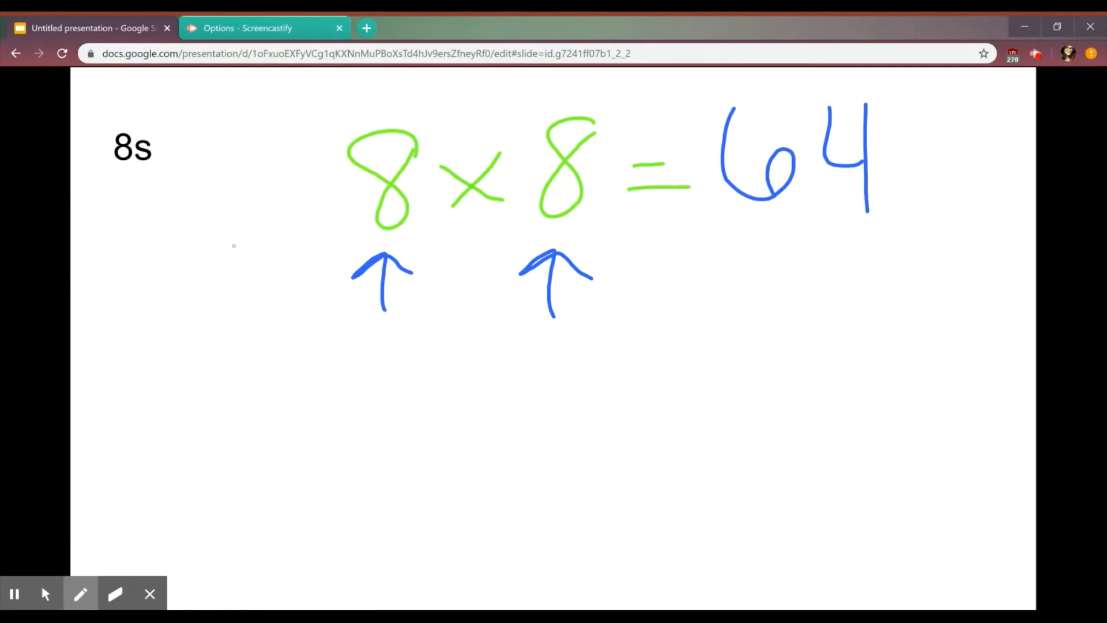
click(81, 593)
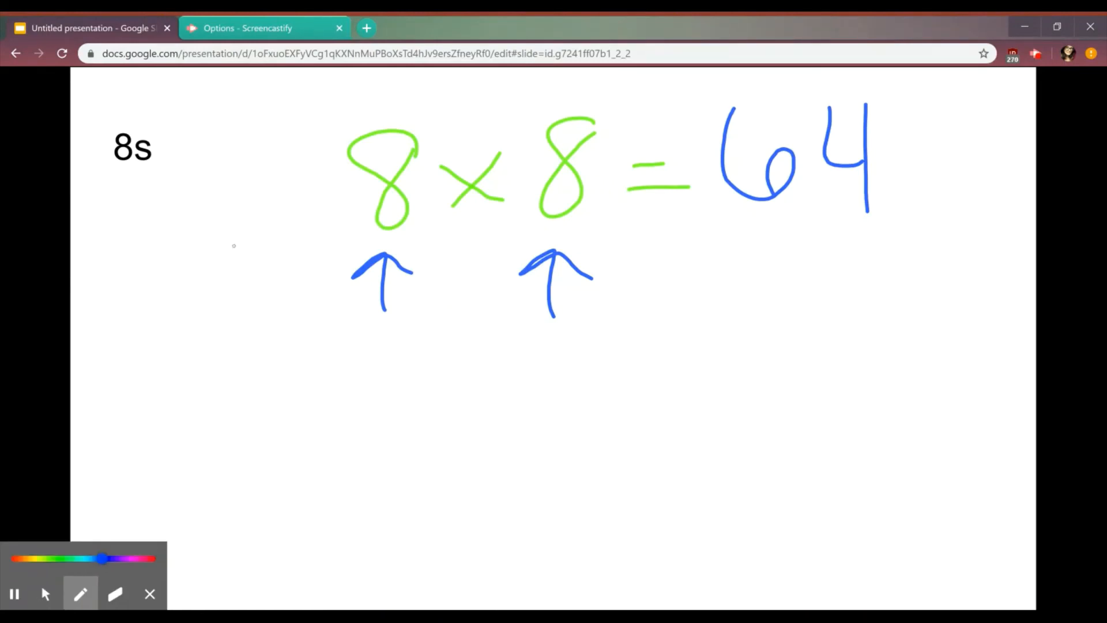